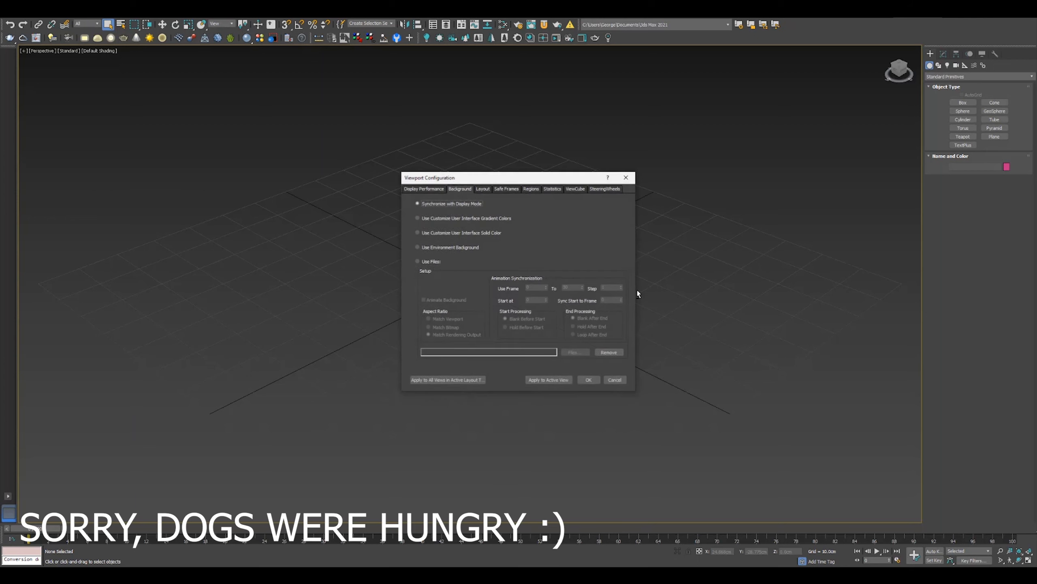
Step: Set the viewport background to Use Environment Background and confirm with OK
{"action": "left_click", "coordinate": [417, 261]}
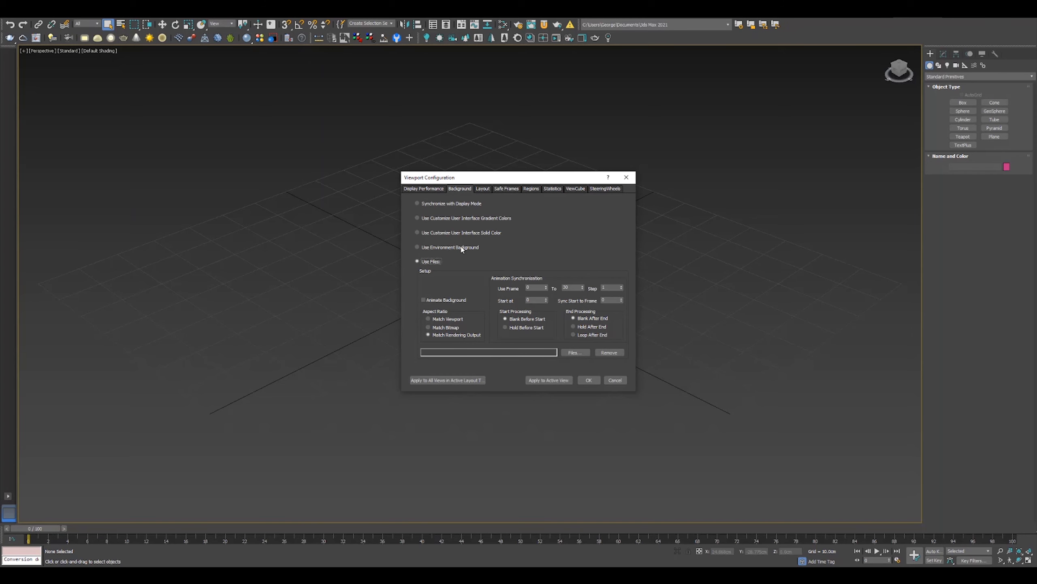
{"action": "left_click", "coordinate": [587, 379]}
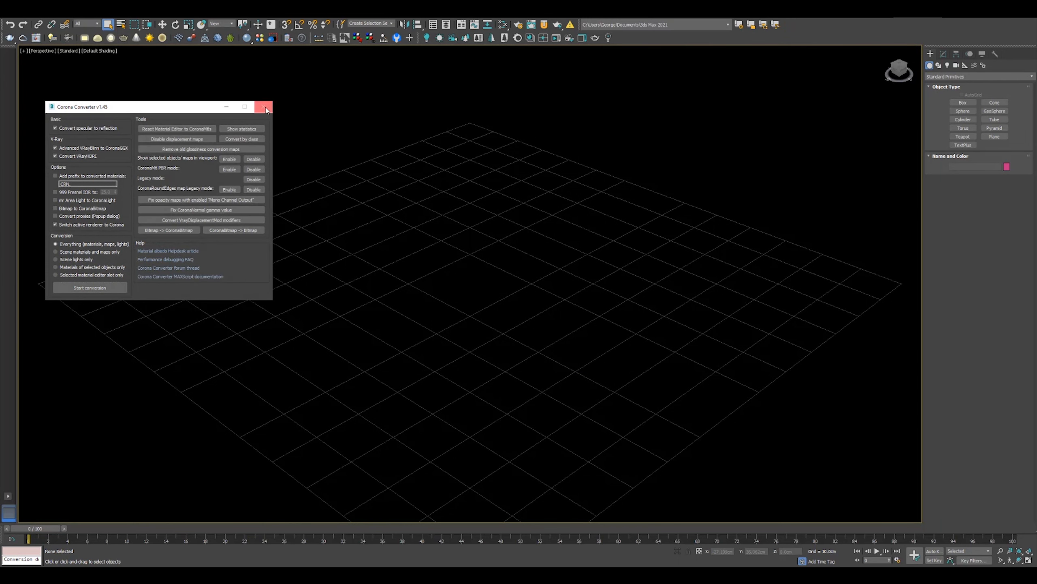
Step: Close Corona Converter and instance the Wohnzimmer.jpg bitmap into the Environment Map slot
{"action": "left_click", "coordinate": [264, 107]}
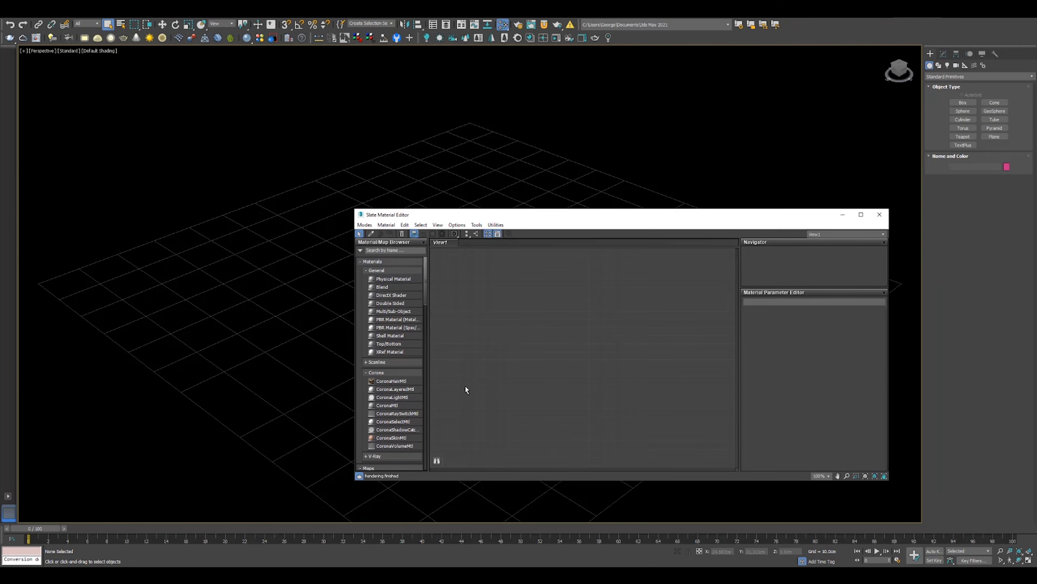
{"action": "mouse_move", "coordinate": [515, 352]}
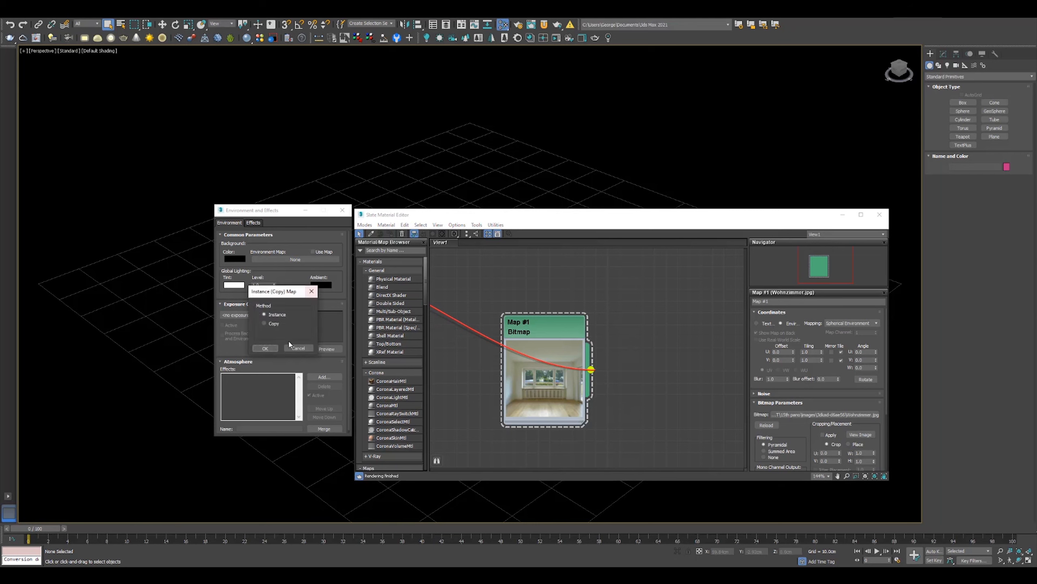
{"action": "left_click", "coordinate": [265, 348]}
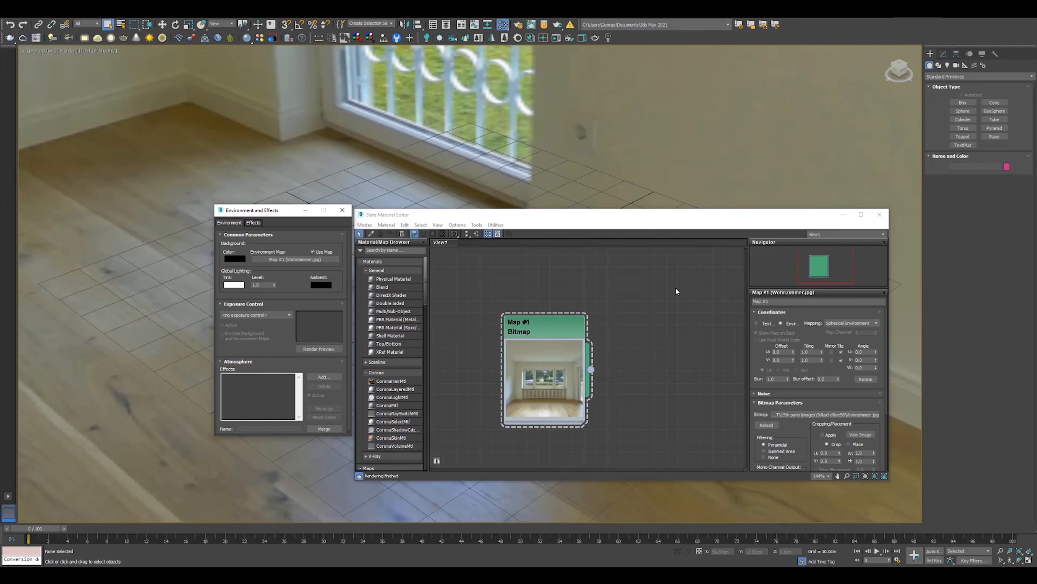
{"action": "mouse_move", "coordinate": [688, 280]}
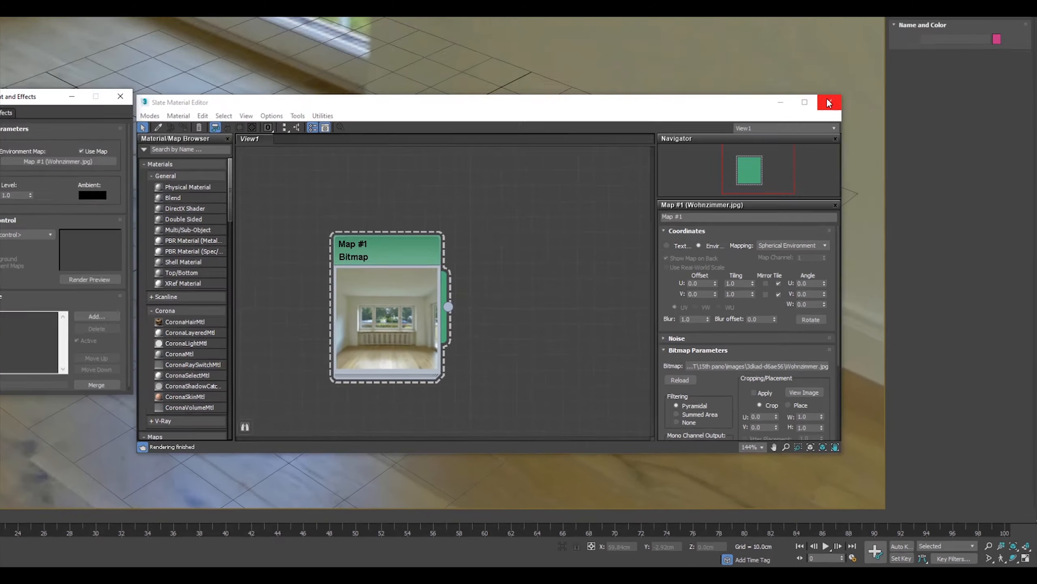
Step: Set the Render Setup output size to custom 3000 × 1500 pixels
{"action": "left_click", "coordinate": [830, 103]}
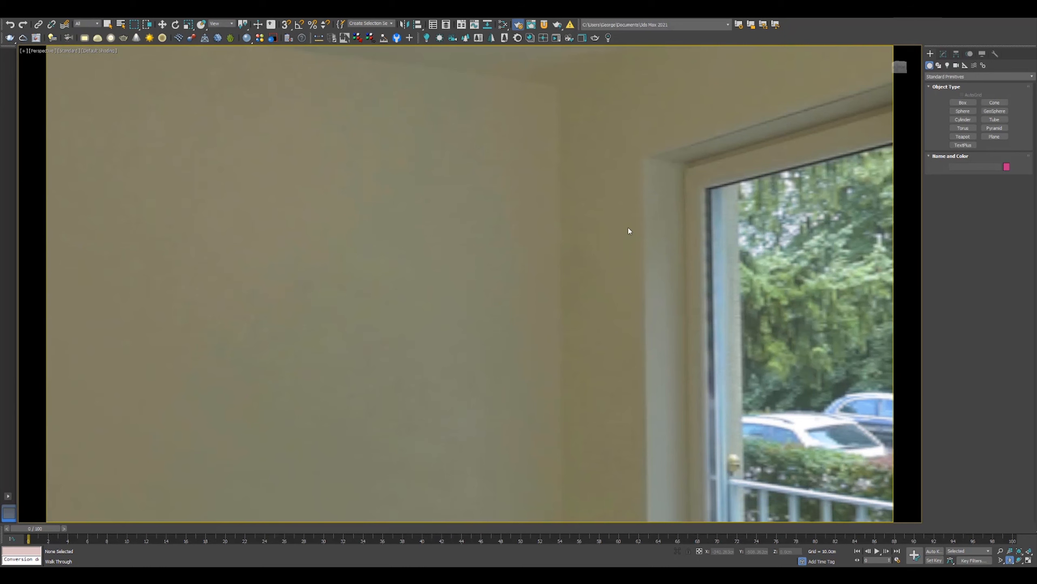
{"action": "left_click", "coordinate": [518, 25]}
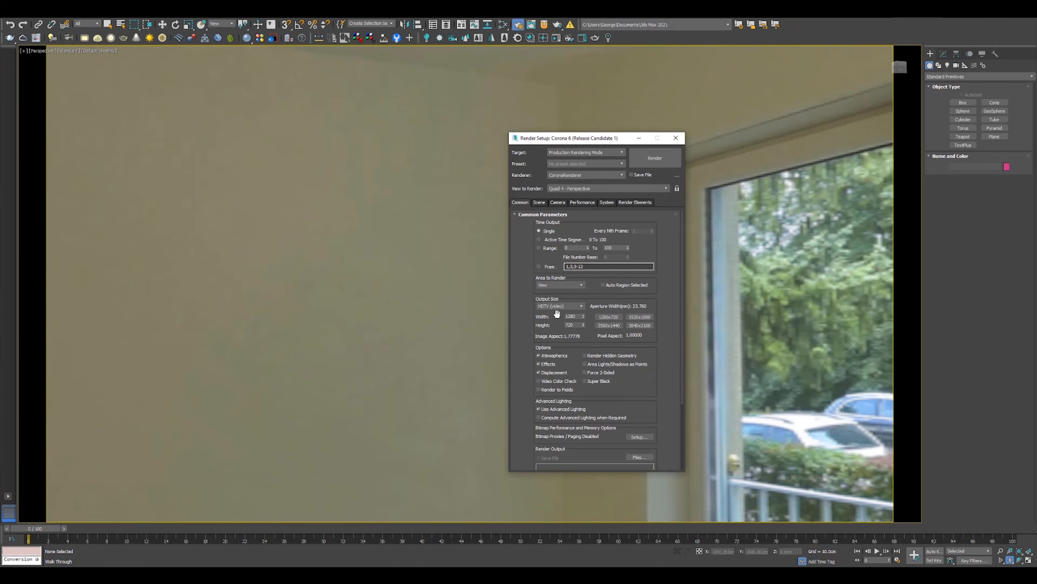
{"action": "left_click", "coordinate": [559, 305]}
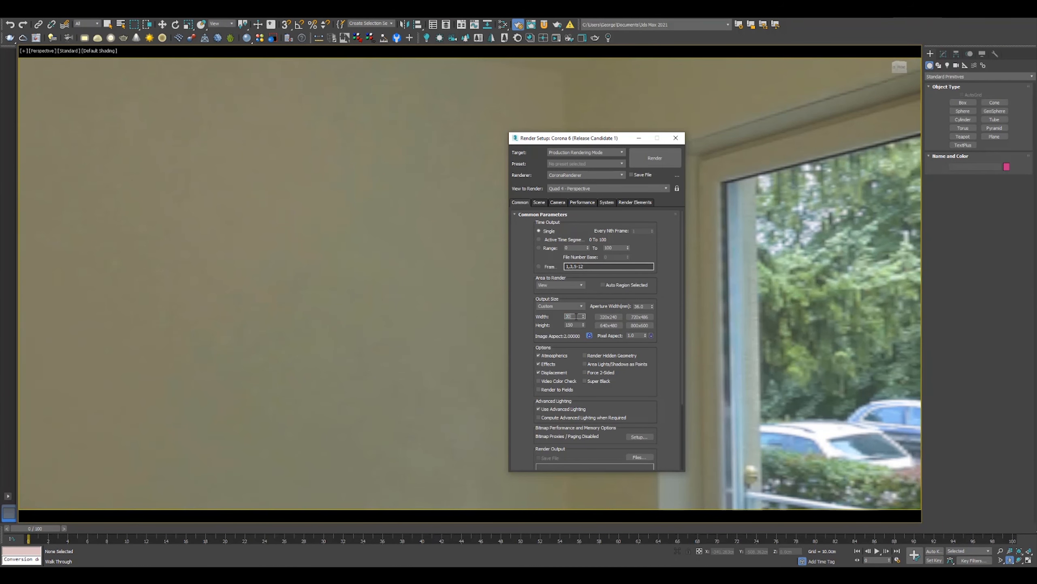
{"action": "type", "text": "3000"}
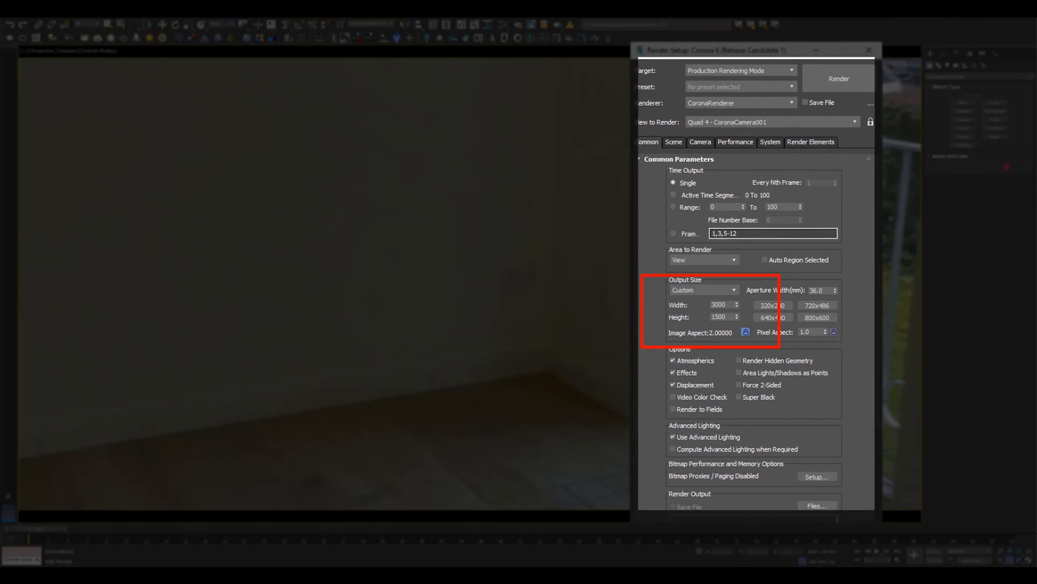
{"action": "left_click", "coordinate": [869, 49]}
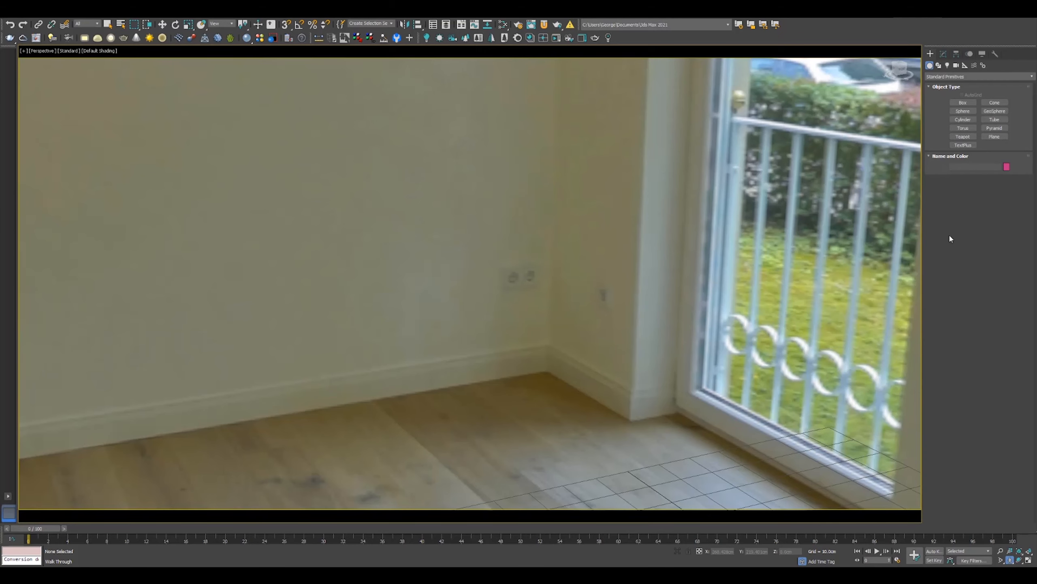
Step: Draw a tall box with the Box tool in the corner beside the balcony door
{"action": "left_click", "coordinate": [963, 103]}
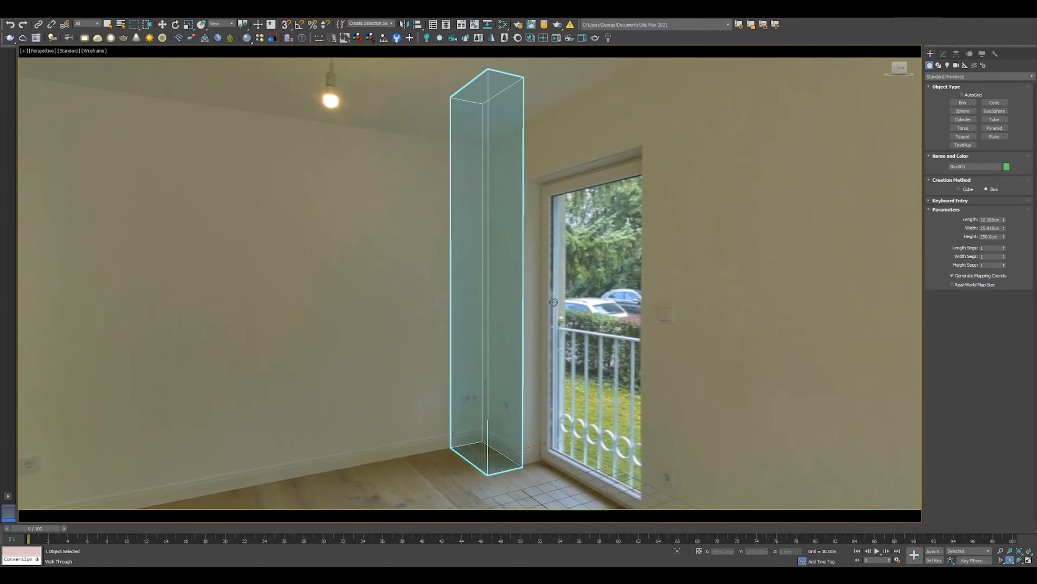
{"action": "left_click", "coordinate": [964, 102]}
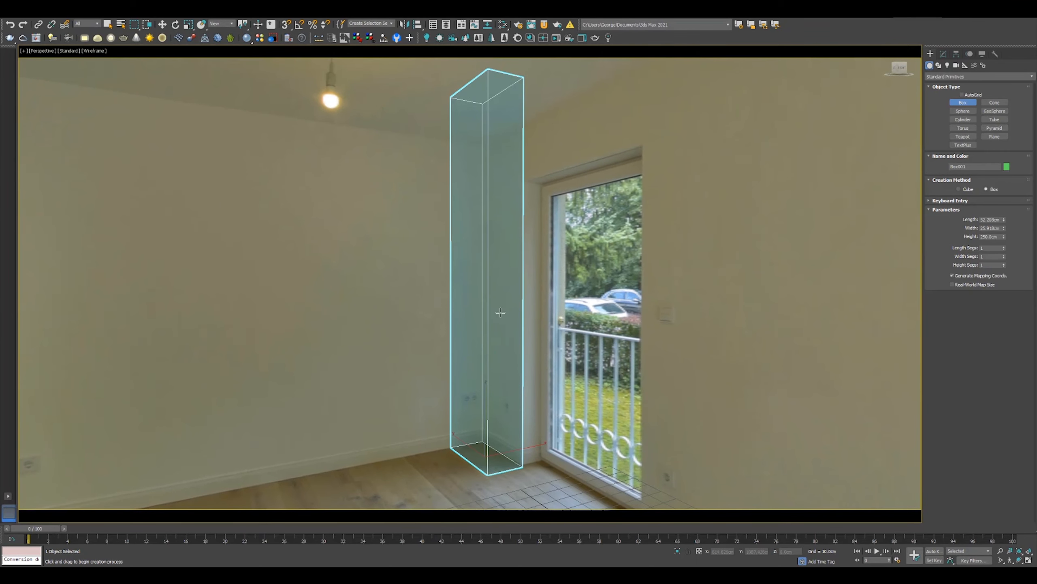
{"action": "mouse_move", "coordinate": [626, 373]}
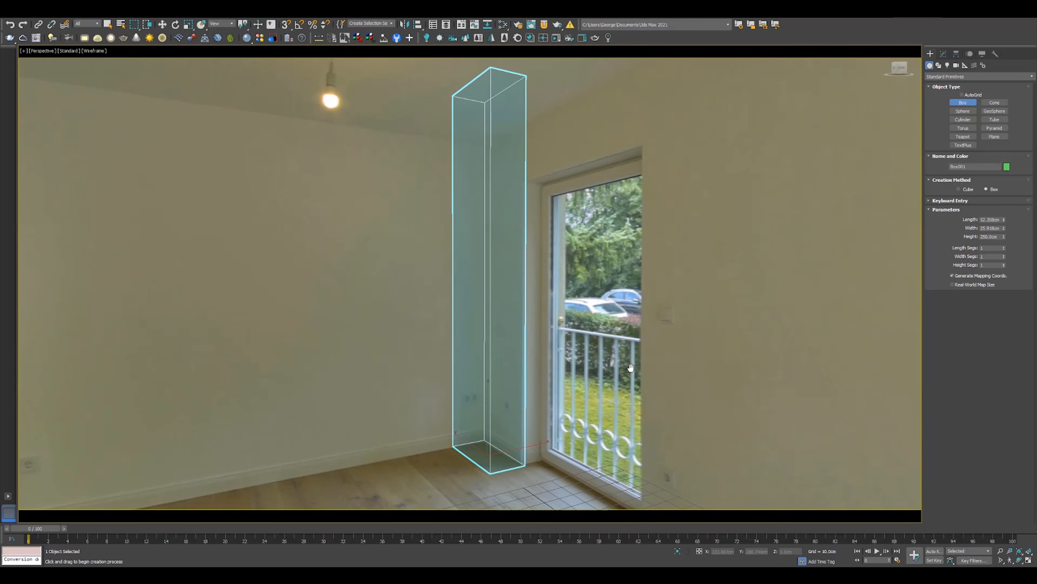
{"action": "mouse_move", "coordinate": [590, 339]}
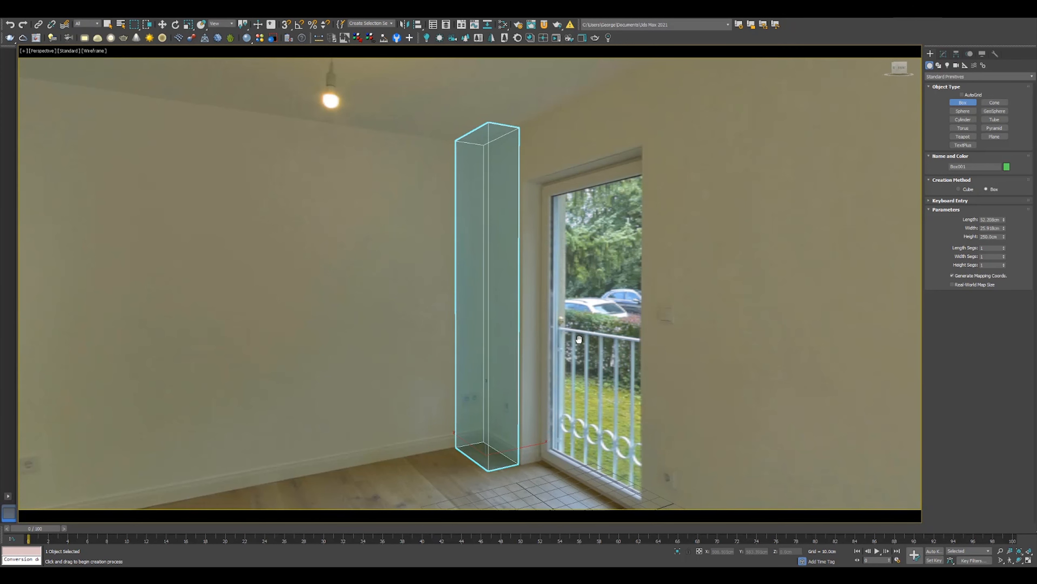
Step: Convert the tall box to Editable Poly from its right-click quad menu
{"action": "right_click", "coordinate": [577, 338]}
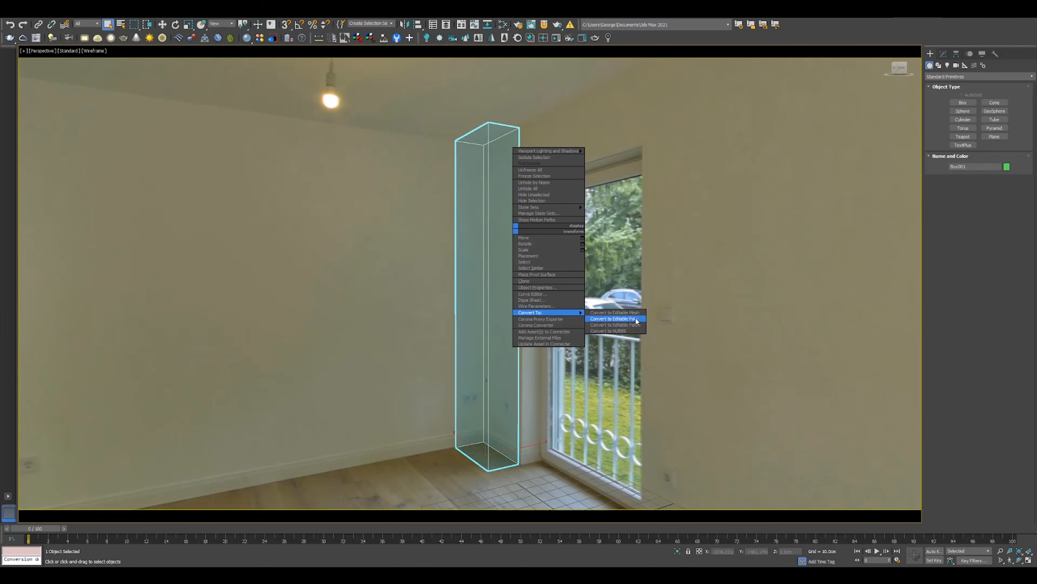
{"action": "left_click", "coordinate": [612, 318]}
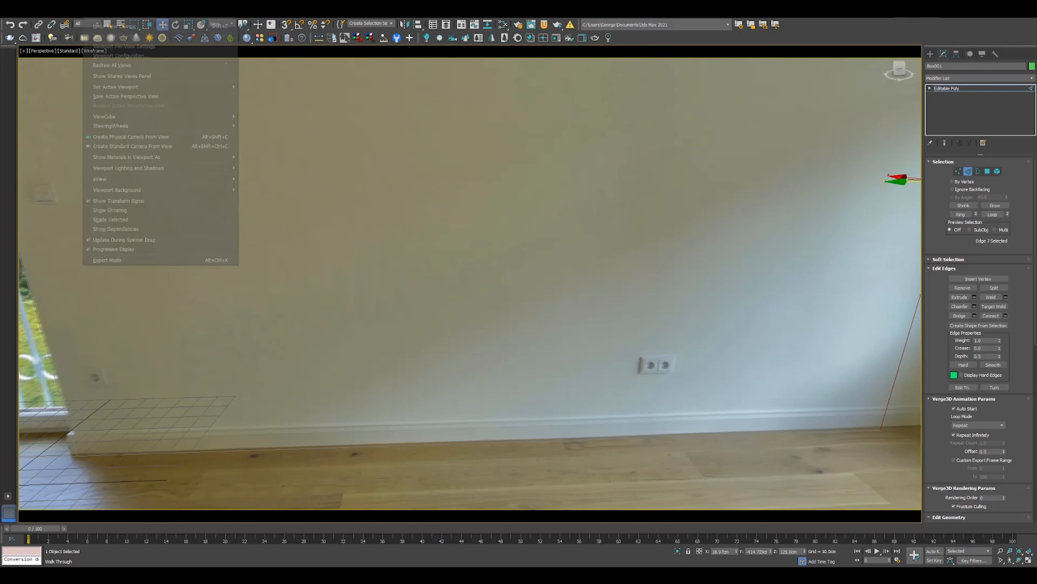
Step: Change the viewport Default Lights setting to 2 Default Lights
{"action": "left_click", "coordinate": [120, 55]}
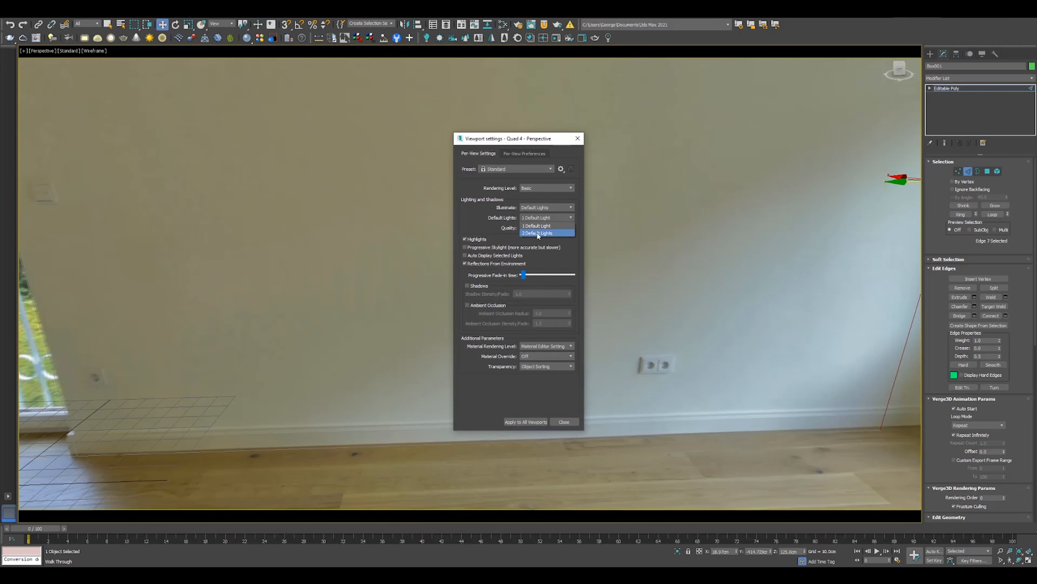
{"action": "left_click", "coordinate": [536, 232]}
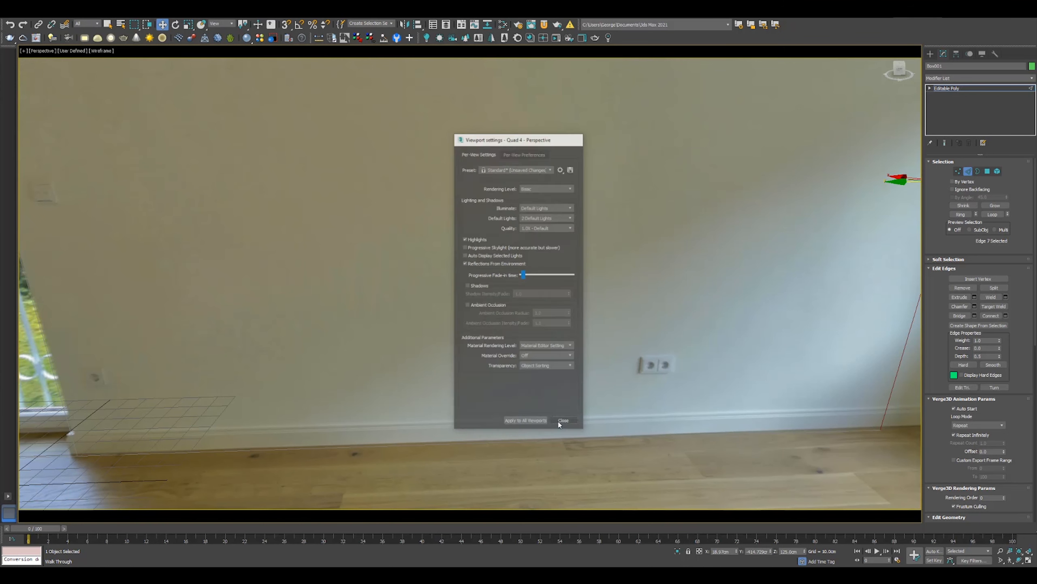
{"action": "left_click", "coordinate": [563, 420]}
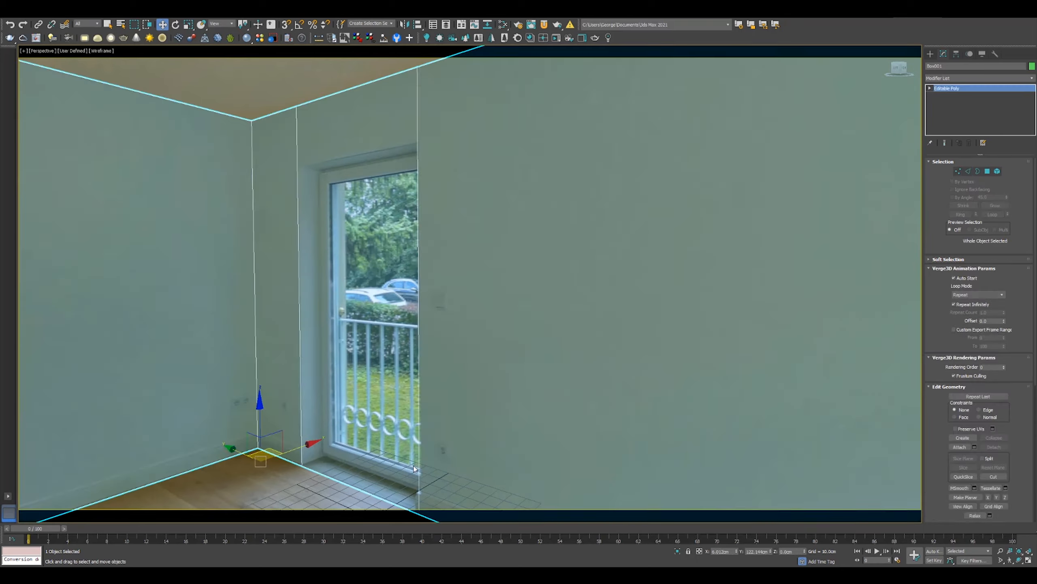
Step: Edit the room box's edges while orbiting toward the window wall to match the photo
{"action": "left_click", "coordinate": [968, 170]}
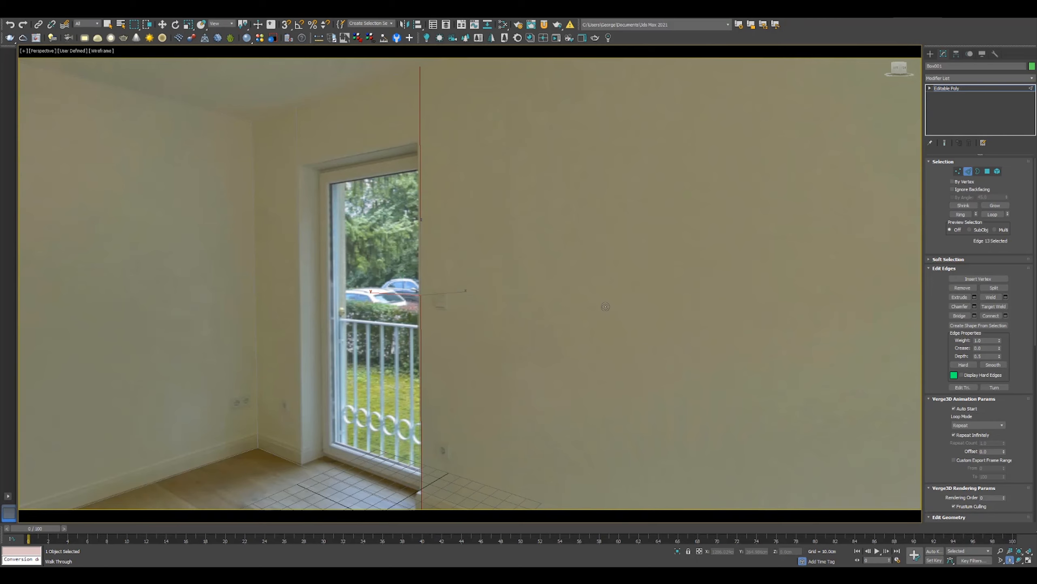
{"action": "left_click_drag", "start_coordinate": [463, 297], "coordinate": [668, 330]}
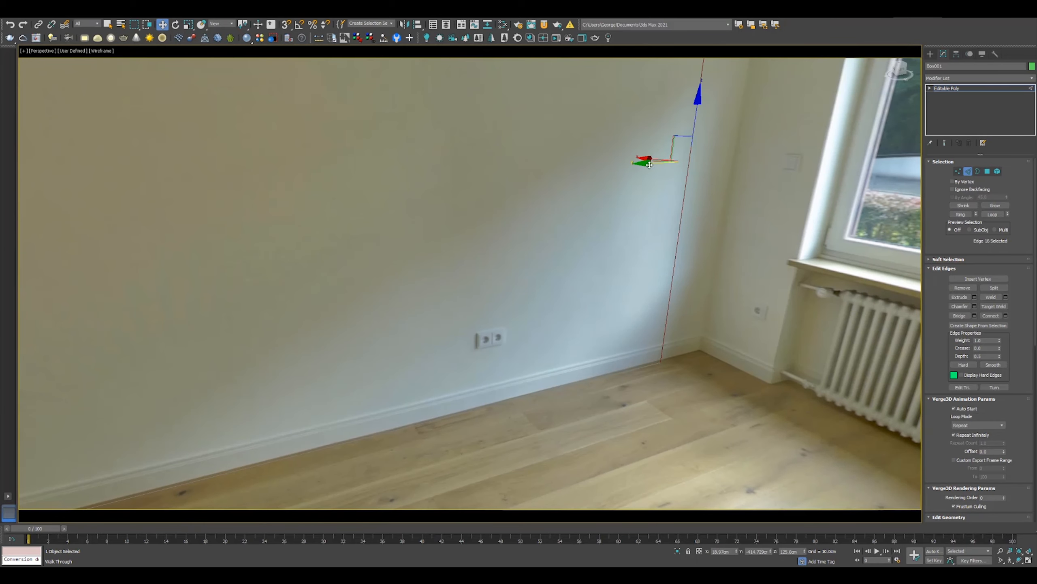
{"action": "left_click_drag", "start_coordinate": [652, 160], "coordinate": [691, 159]}
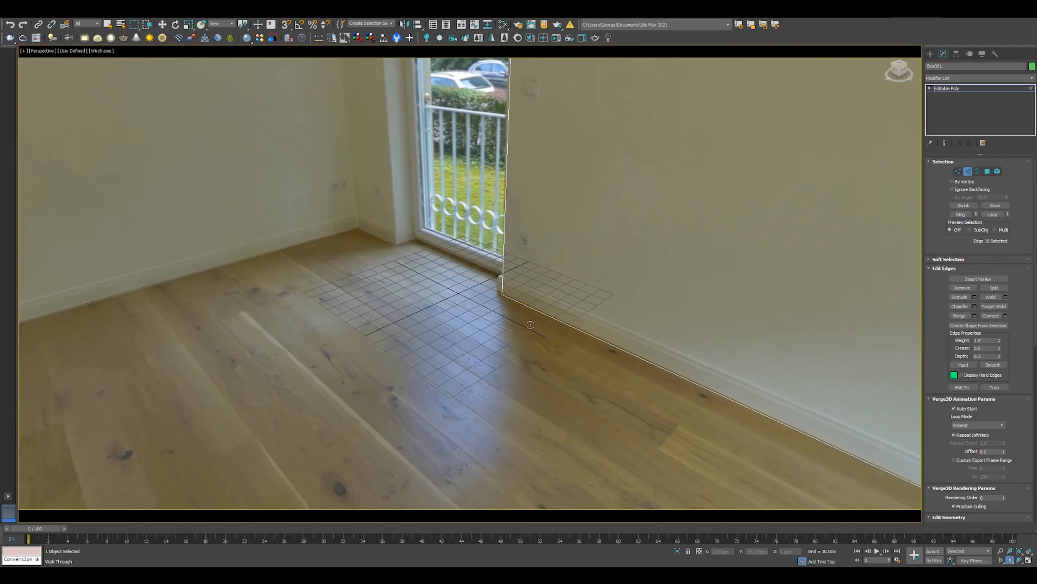
{"action": "left_click", "coordinate": [959, 171]}
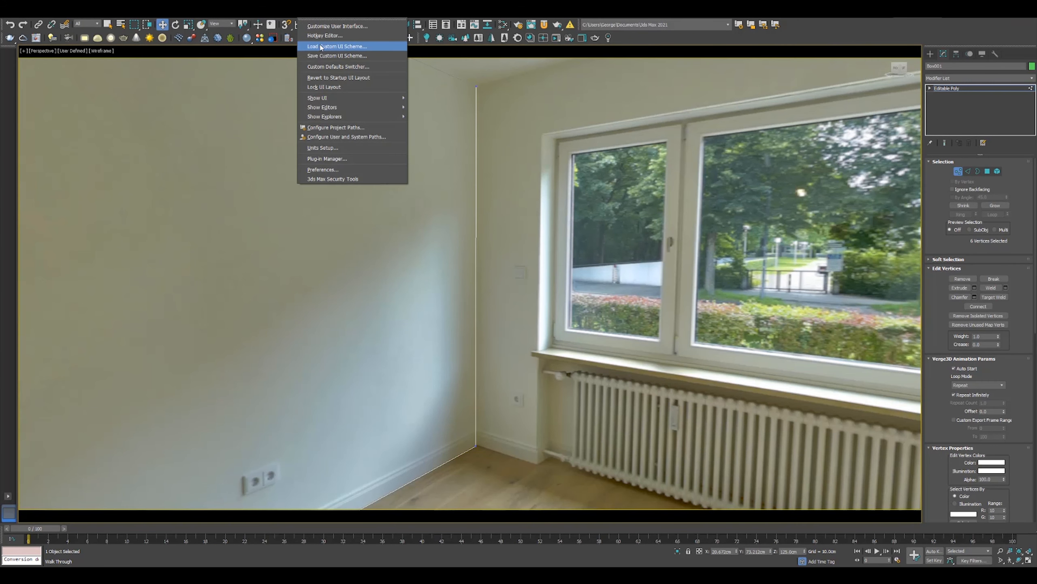
Step: Assign a new hotkey to WalkThrough View Mode and save the hotkey set
{"action": "left_click", "coordinate": [324, 35]}
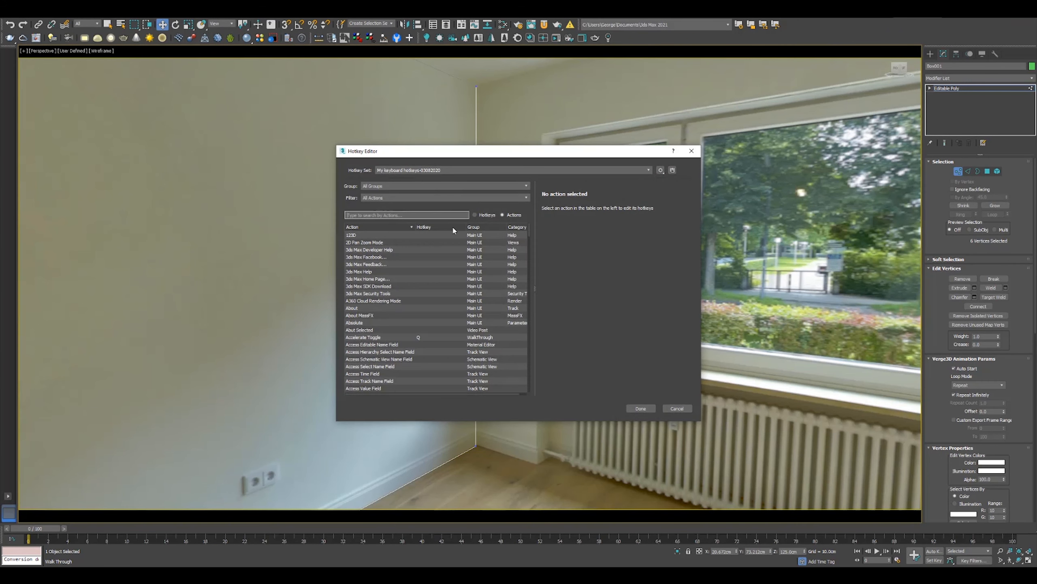
{"action": "type", "text": "walk"}
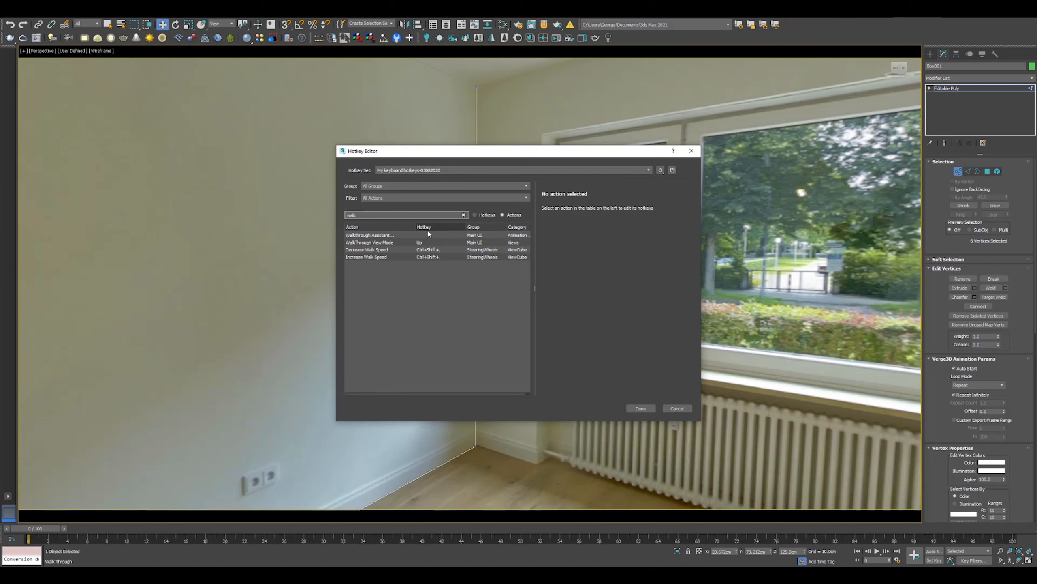
{"action": "left_click", "coordinate": [369, 243]}
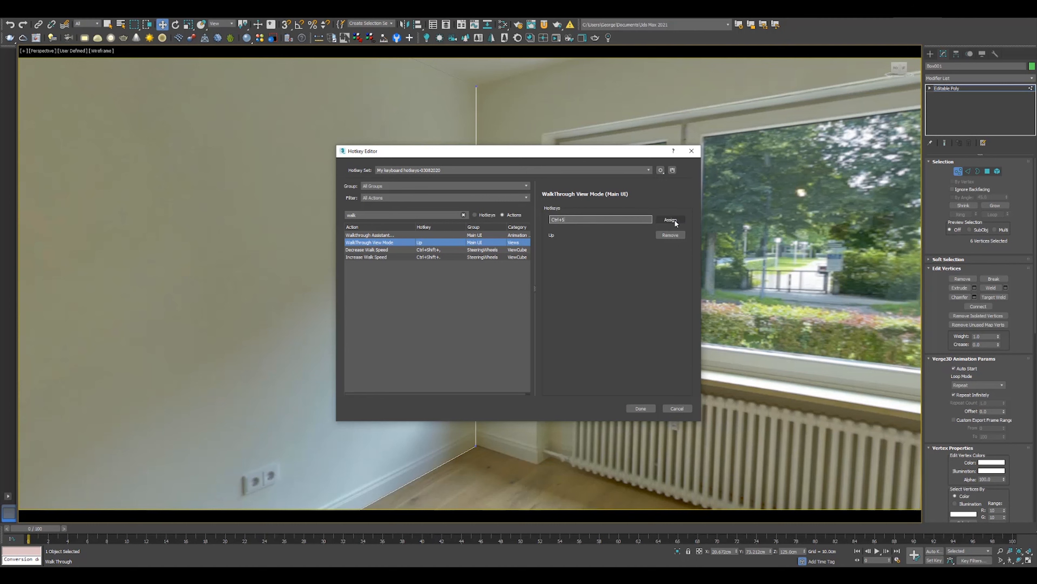
{"action": "left_click", "coordinate": [670, 235]}
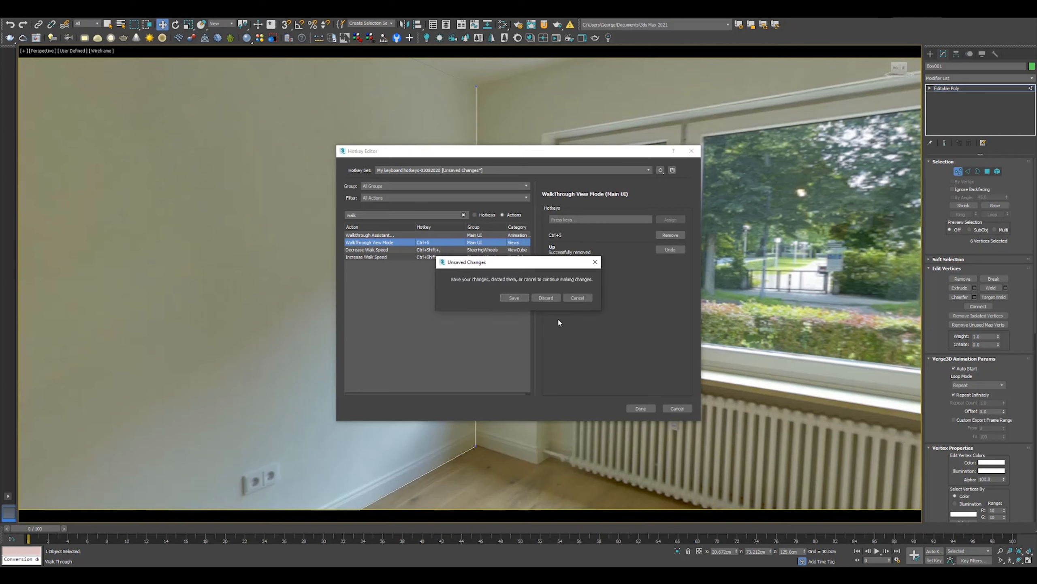
{"action": "left_click", "coordinate": [545, 297]}
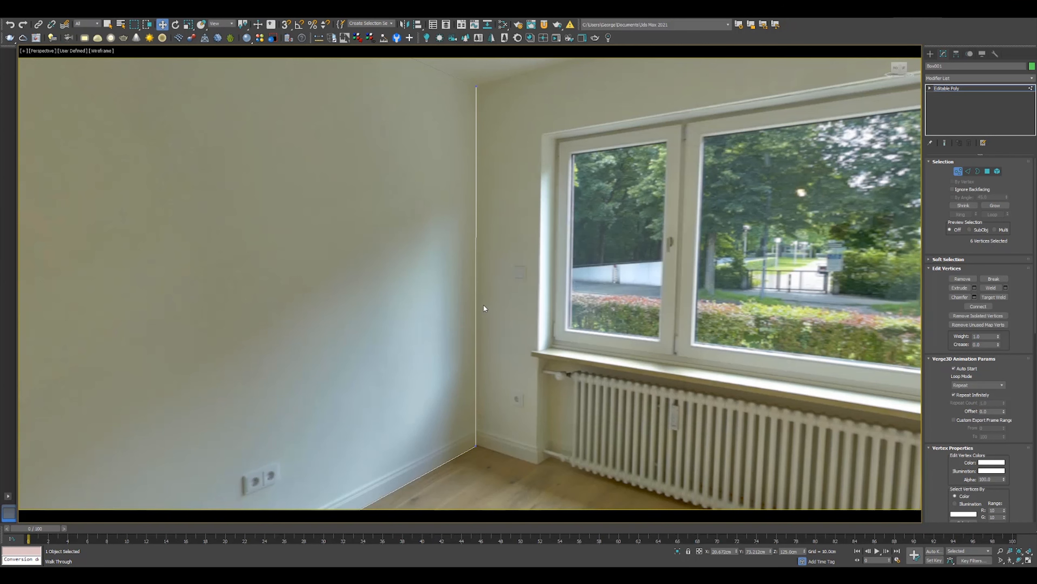
{"action": "mouse_move", "coordinate": [474, 309]}
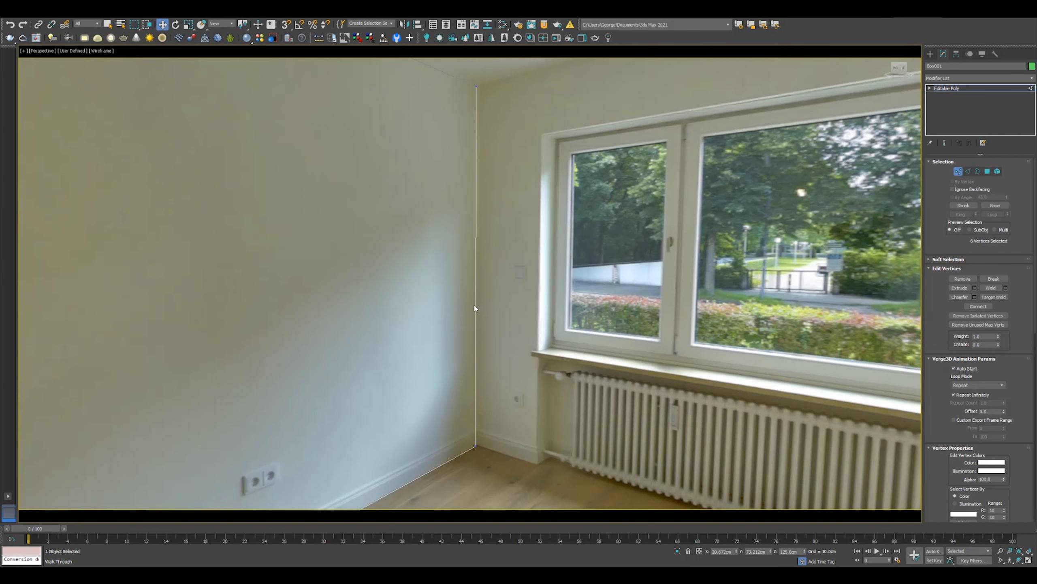
Step: Move the room mesh from Vertex to Edge sub-object level
{"action": "left_click", "coordinate": [968, 171]}
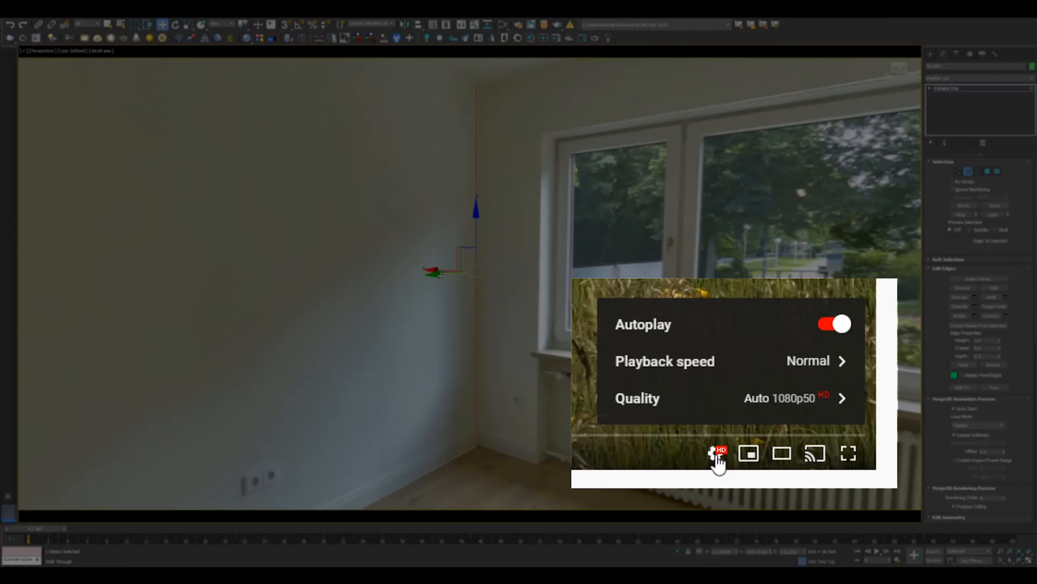
{"action": "left_click", "coordinate": [719, 453]}
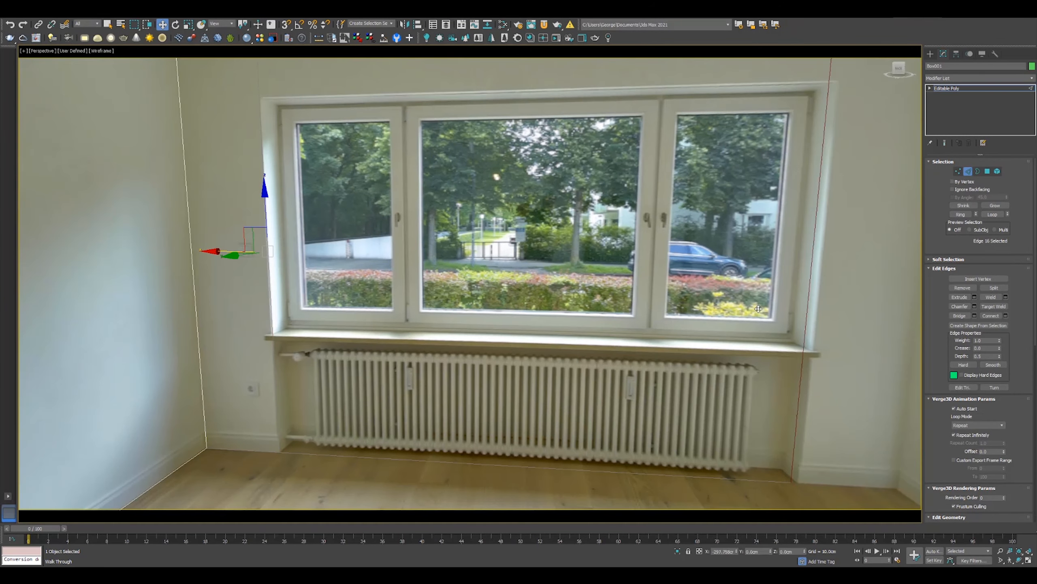
Step: Walk toward the doorways, selecting the wall section and balcony-door top edges to check alignment
{"action": "left_click_drag", "start_coordinate": [758, 308], "coordinate": [432, 277]}
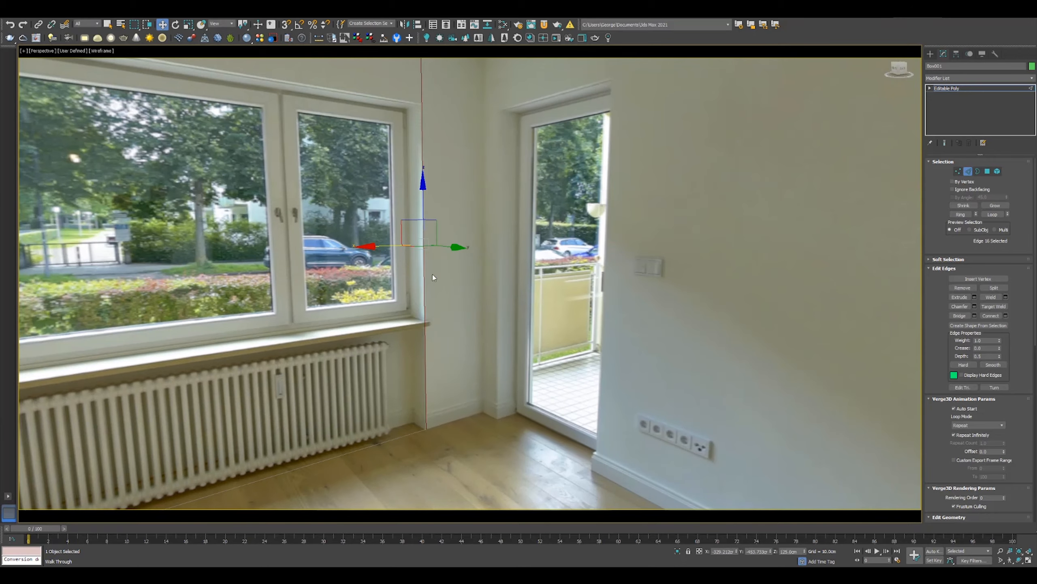
{"action": "left_click_drag", "start_coordinate": [420, 246], "coordinate": [522, 246]}
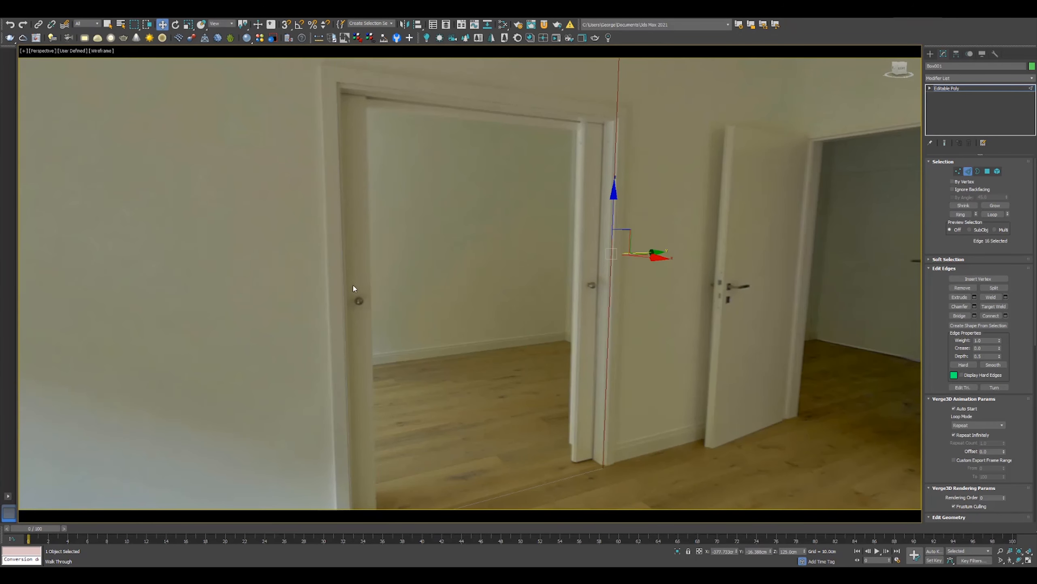
{"action": "left_click", "coordinate": [831, 265]}
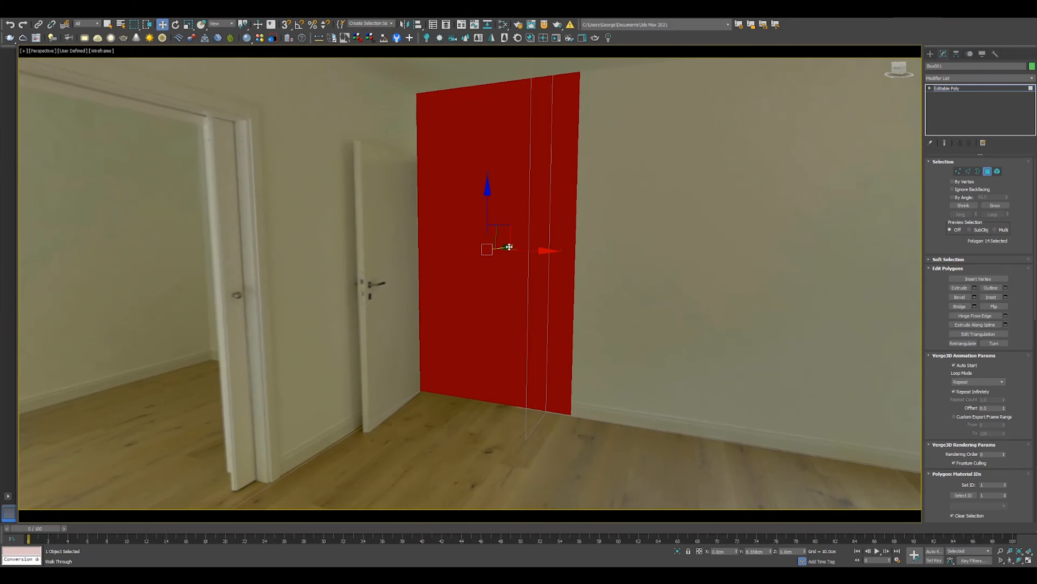
{"action": "left_click", "coordinate": [968, 171]}
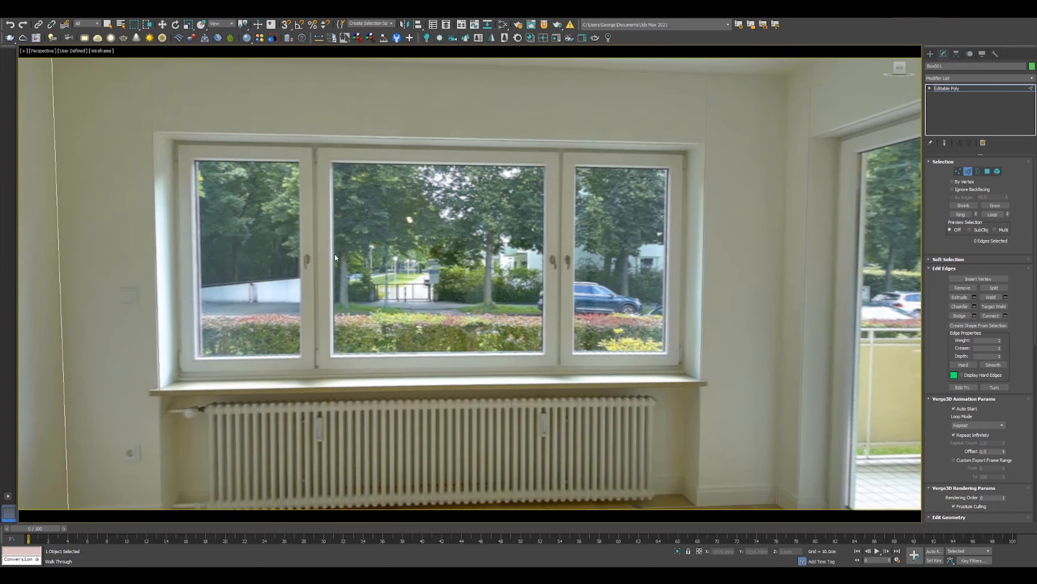
{"action": "left_click", "coordinate": [440, 294]}
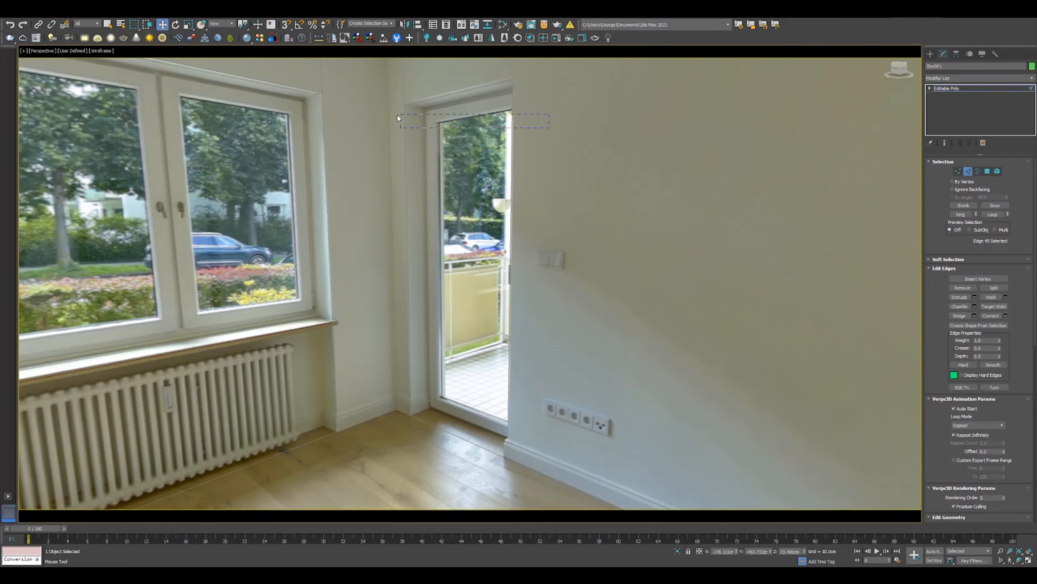
{"action": "left_click", "coordinate": [988, 172]}
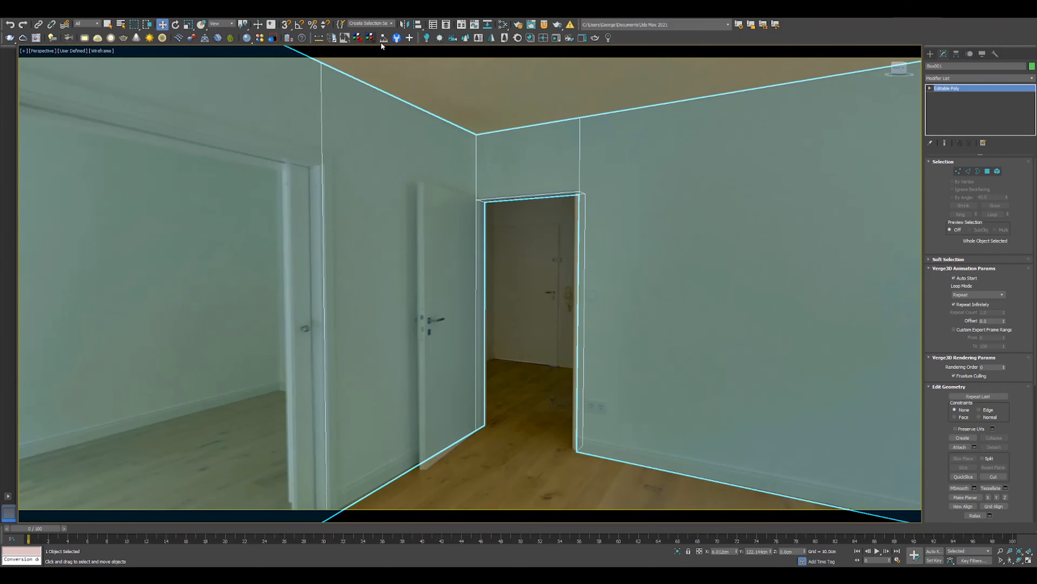
Step: Select the room mesh and slide wall edges to match the doorway and balcony door frame
{"action": "left_click", "coordinate": [396, 37]}
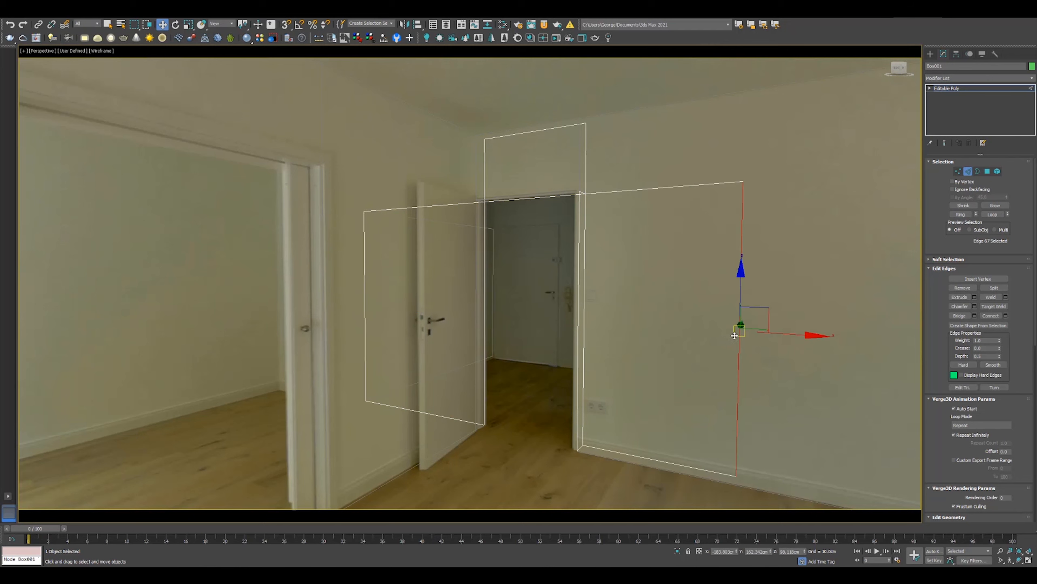
{"action": "left_click_drag", "start_coordinate": [741, 334], "coordinate": [493, 291]}
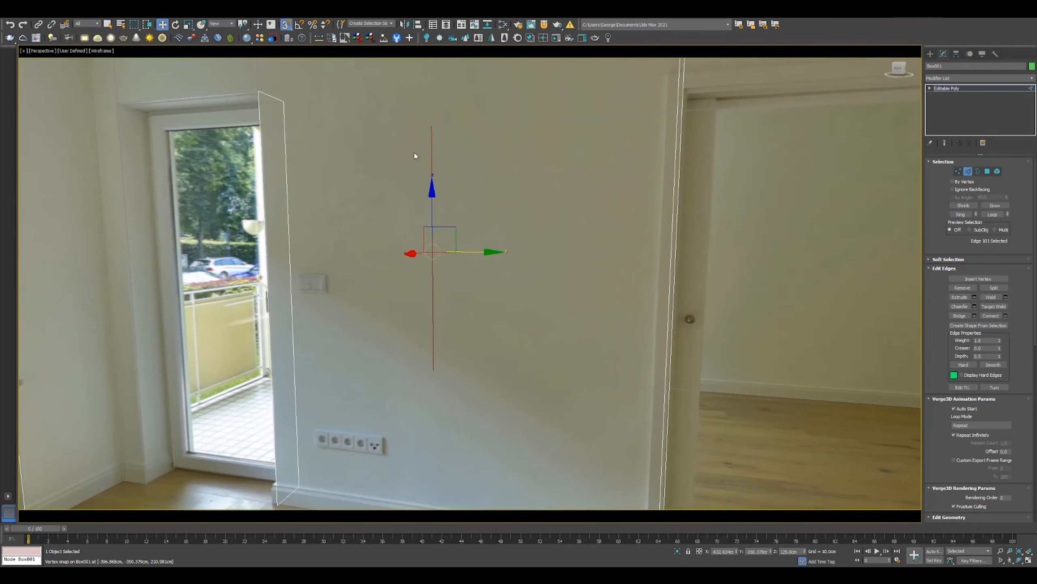
{"action": "left_click_drag", "start_coordinate": [434, 251], "coordinate": [301, 483]}
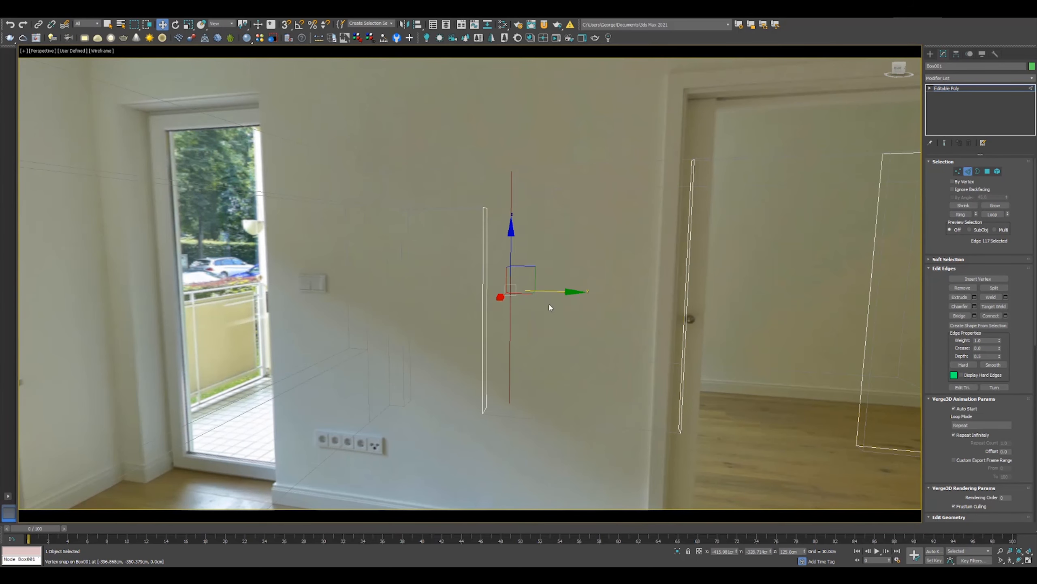
{"action": "key", "text": "alt+w"}
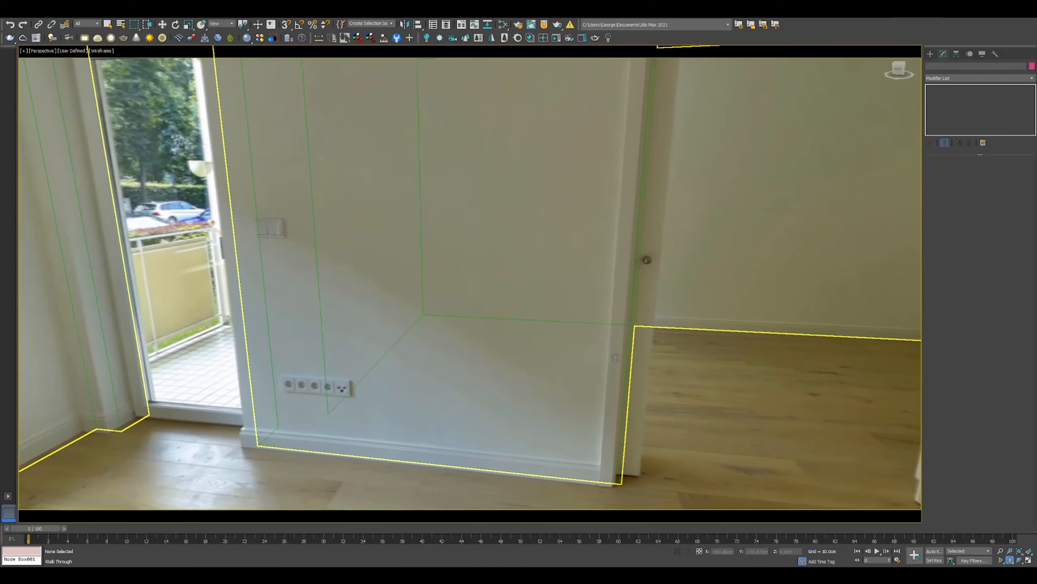
Step: Drag the wall geometry so its outlines meet the photo's window wall and recess
{"action": "left_click_drag", "start_coordinate": [615, 357], "coordinate": [675, 376]}
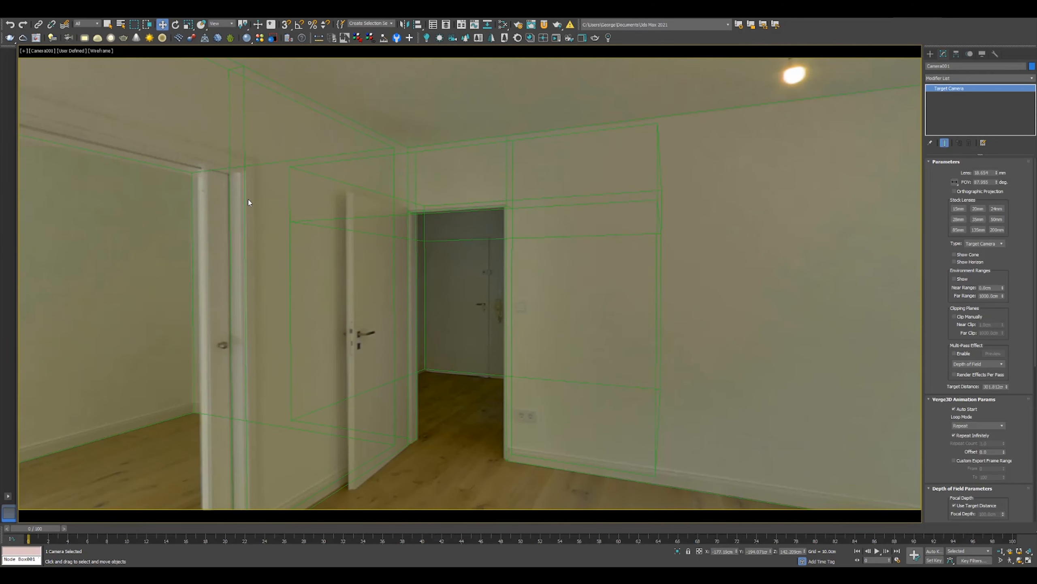
{"action": "mouse_move", "coordinate": [744, 352]}
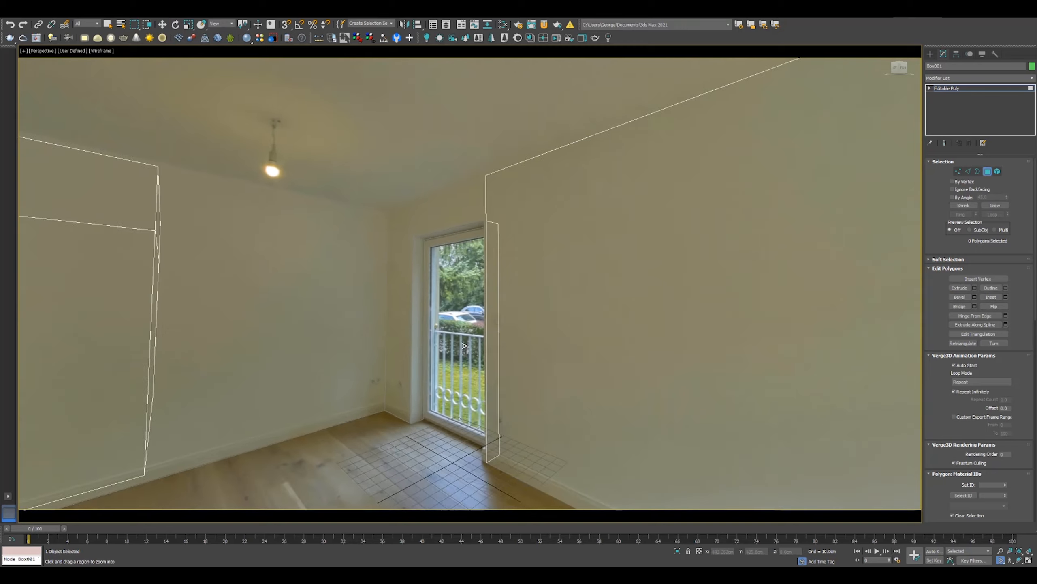
{"action": "left_click_drag", "start_coordinate": [464, 344], "coordinate": [375, 344]}
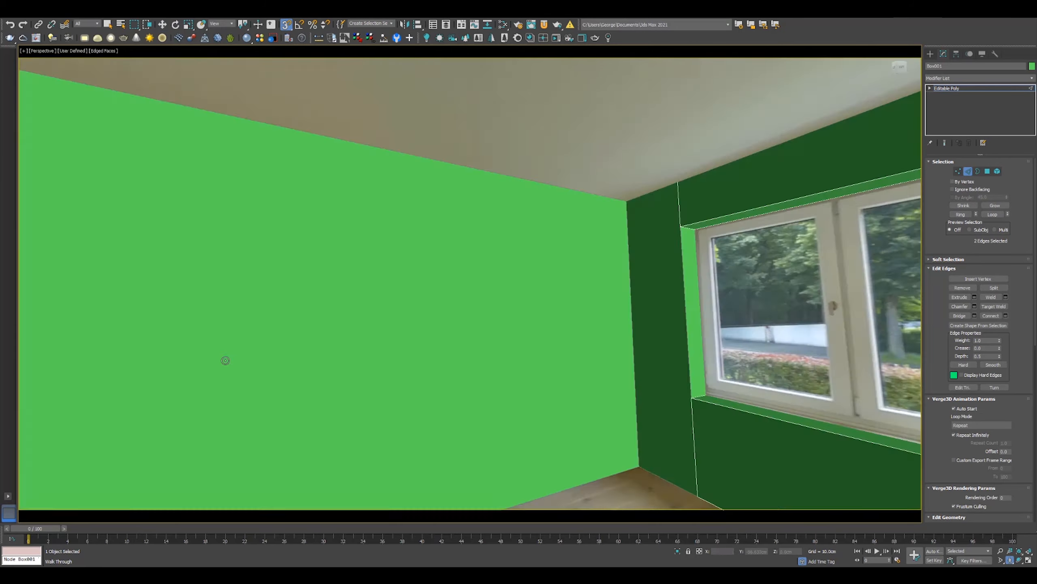
Step: Exit the walk-through view, then switch to Border and Edge selection on an interior wall
{"action": "key", "text": "Alt+w"}
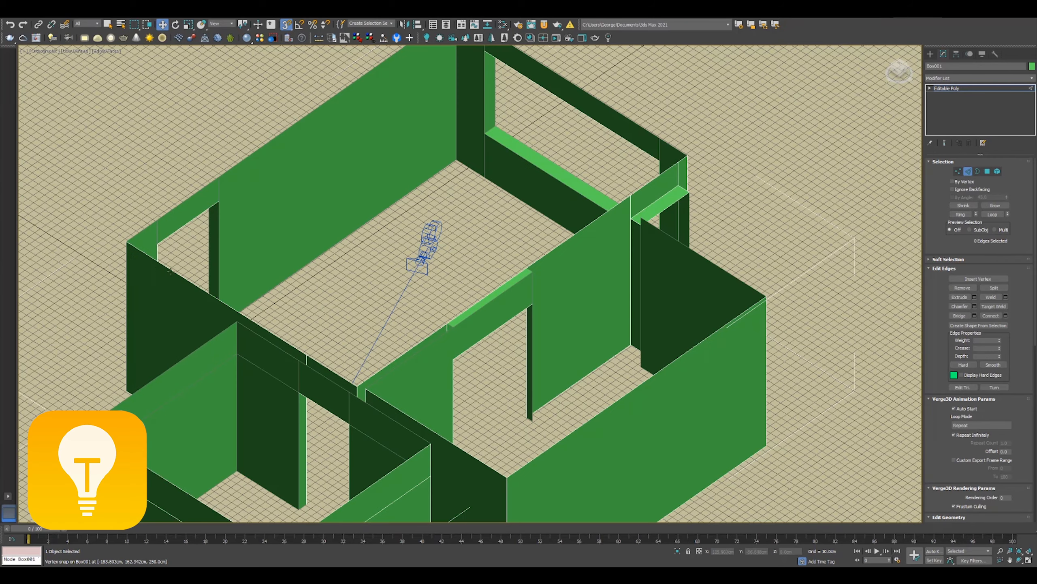
{"action": "left_click", "coordinate": [978, 172]}
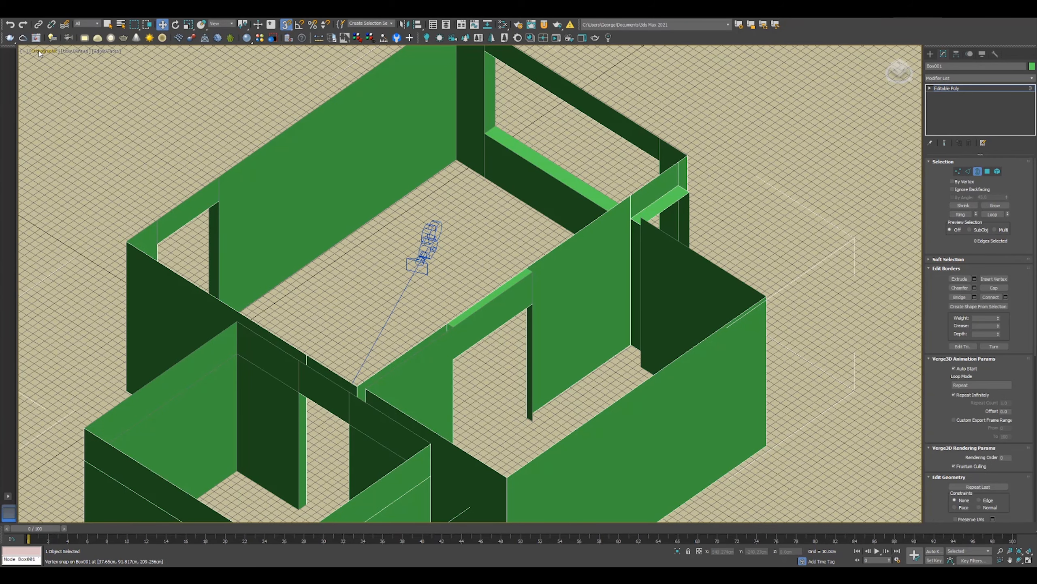
{"action": "mouse_move", "coordinate": [88, 118]}
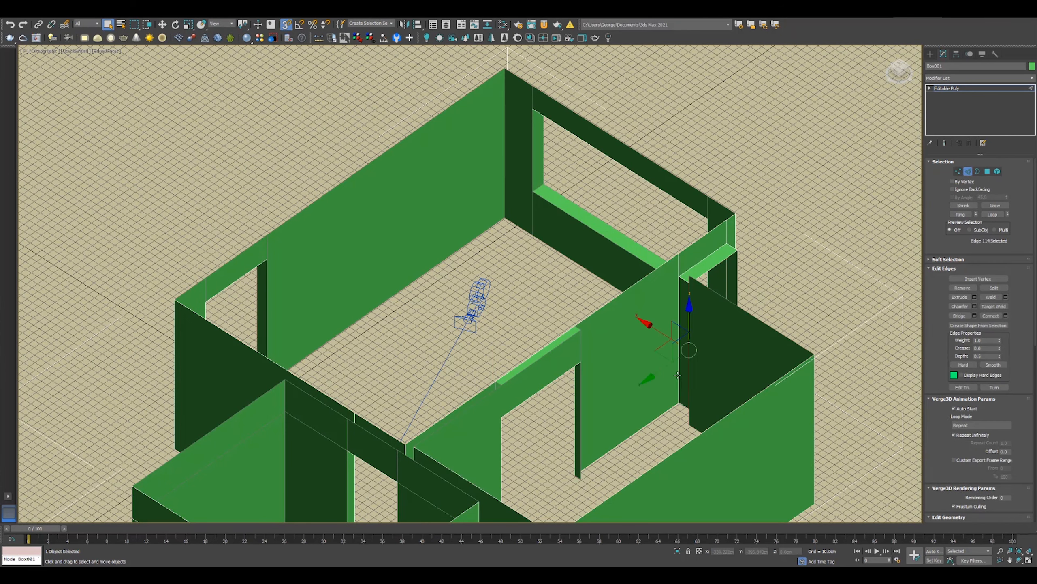
{"action": "left_click", "coordinate": [987, 172]}
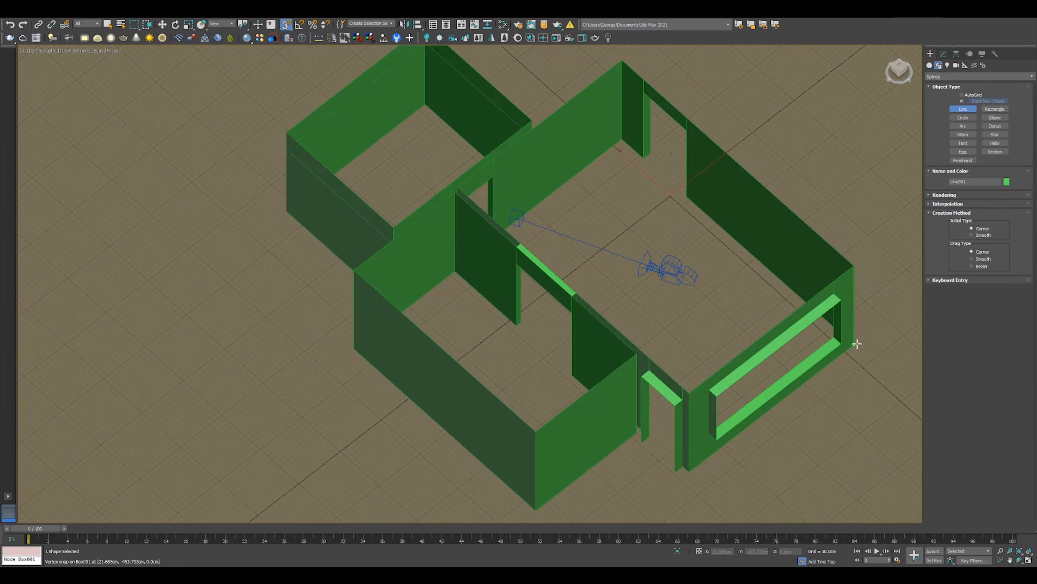
Step: Trace the floor outline along the wall bases in wireframe and finish the closed shape
{"action": "key", "text": "F3"}
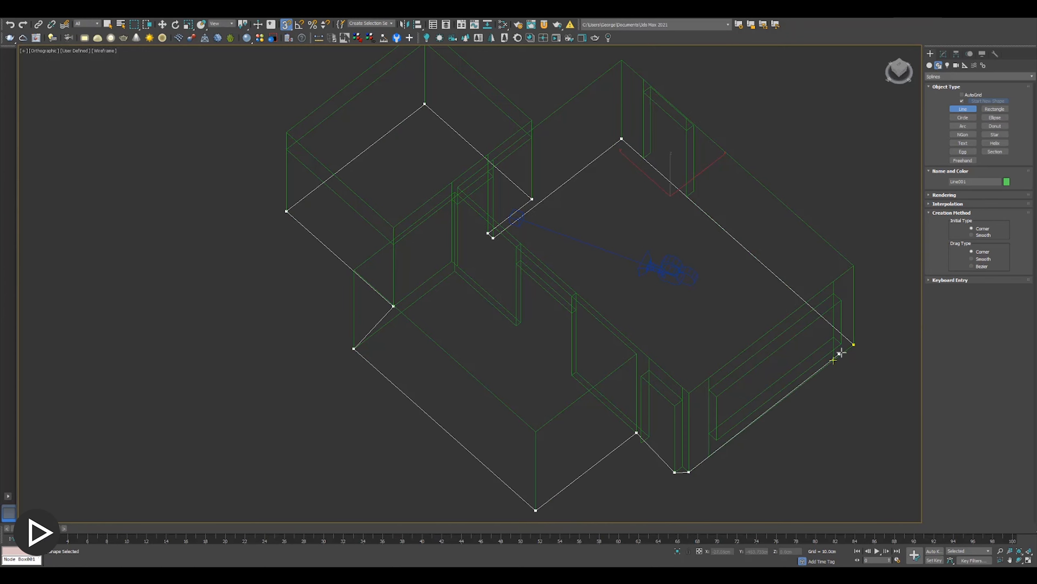
{"action": "mouse_move", "coordinate": [549, 285]}
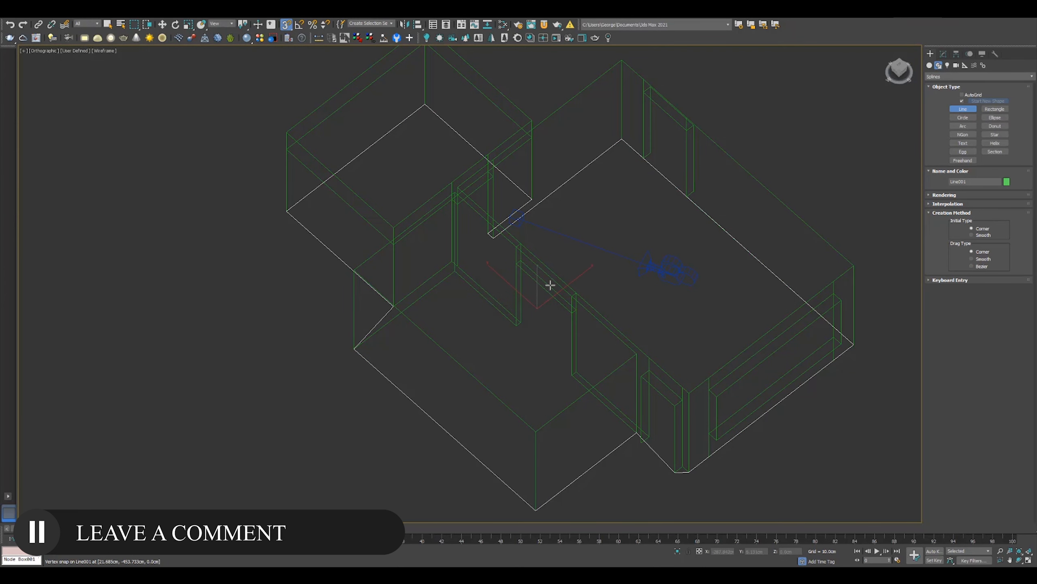
{"action": "right_click", "coordinate": [536, 284]}
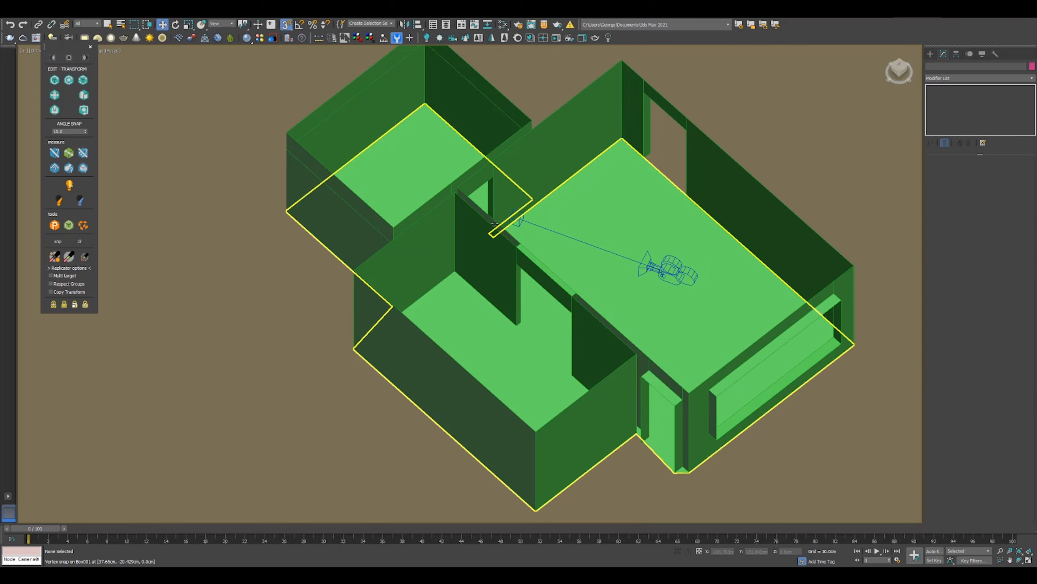
{"action": "left_click", "coordinate": [668, 265]}
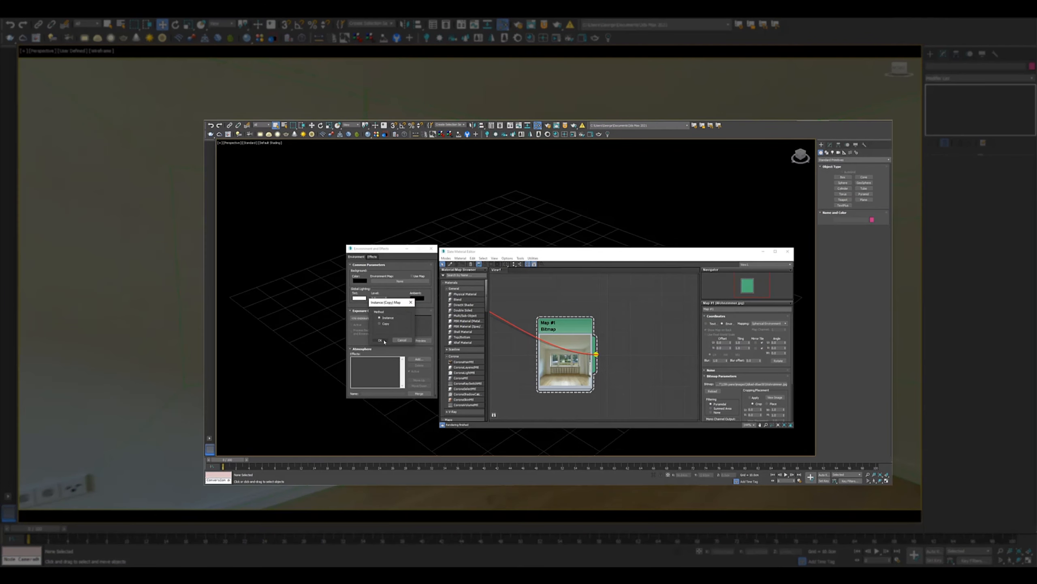
Step: Instance the tone-mapped photo maps into the shadow catcher material and Environment, closing the Material Editor
{"action": "left_click", "coordinate": [381, 340]}
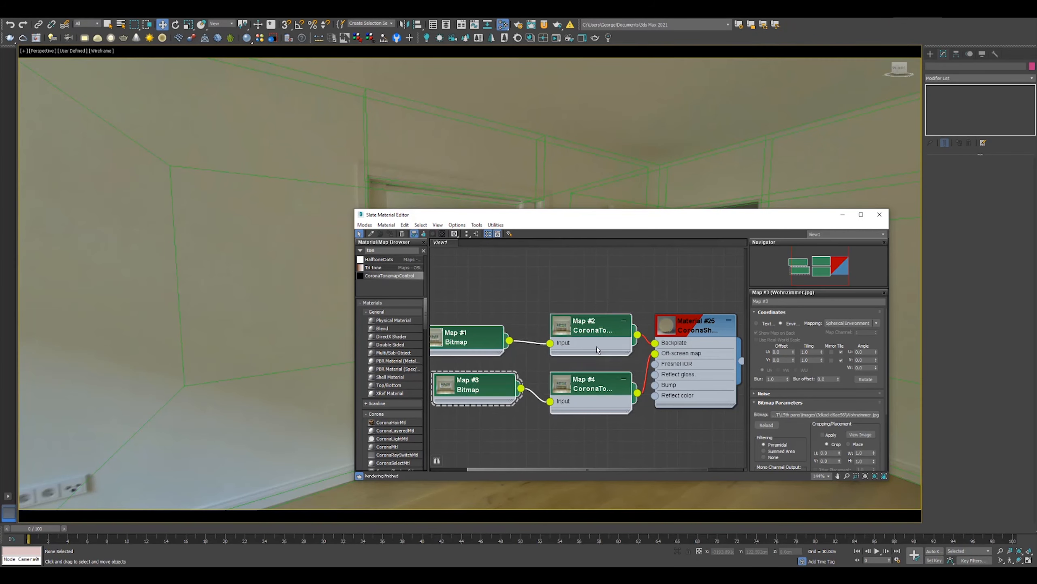
{"action": "left_click", "coordinate": [692, 326]}
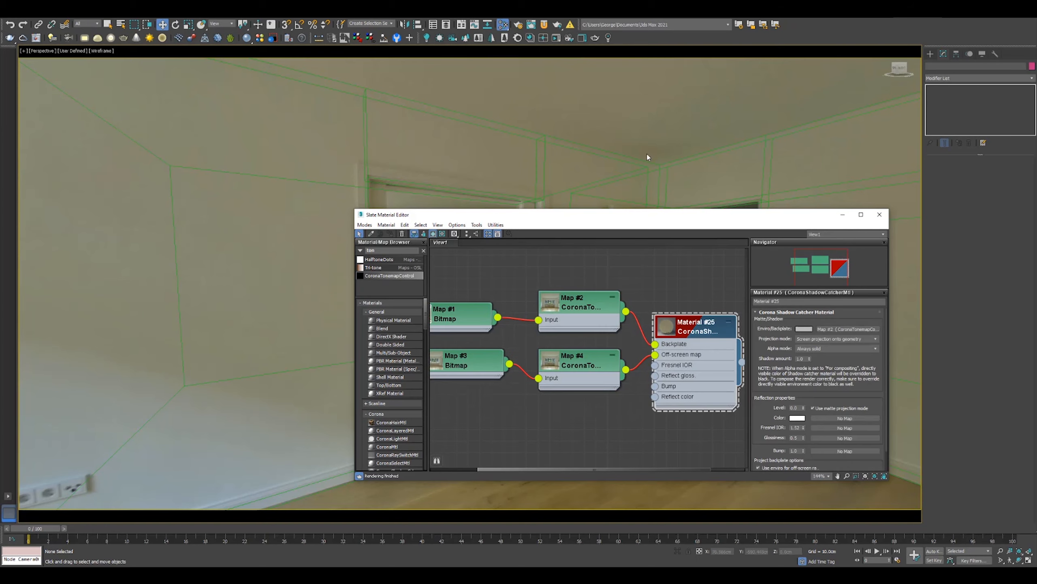
{"action": "right_click", "coordinate": [694, 324]}
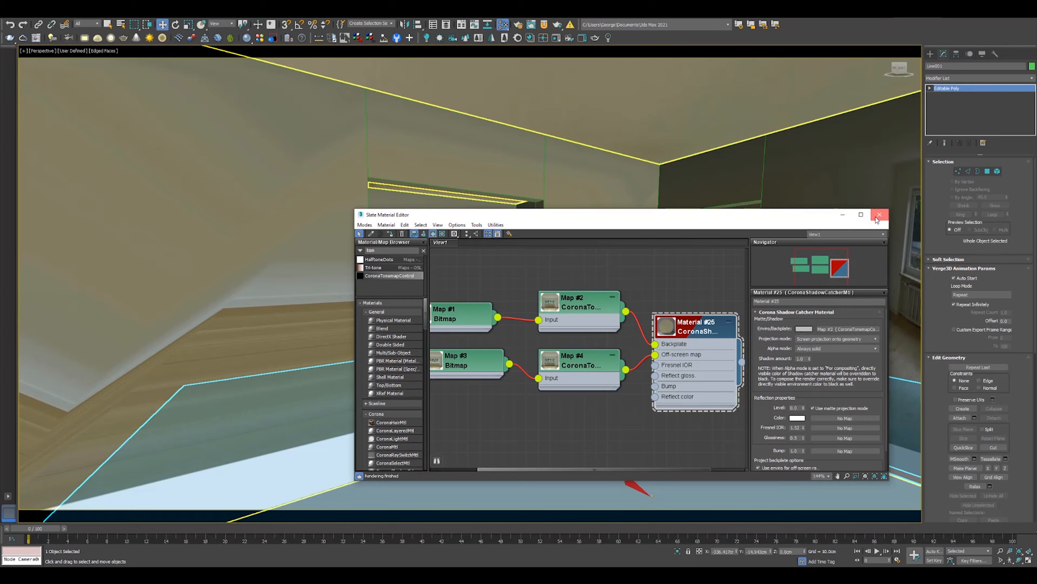
{"action": "left_click", "coordinate": [879, 214]}
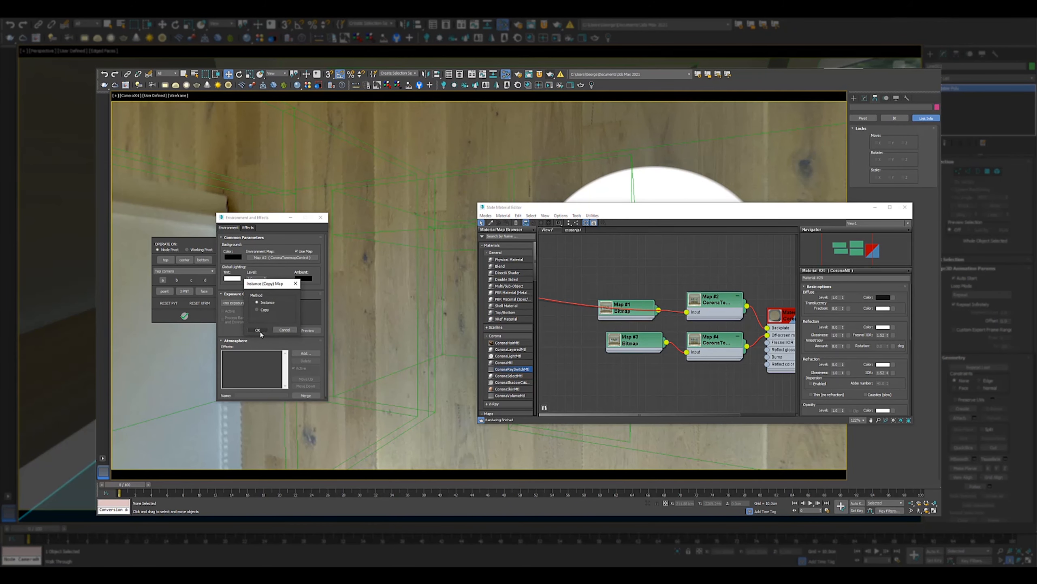
{"action": "left_click", "coordinate": [258, 329]}
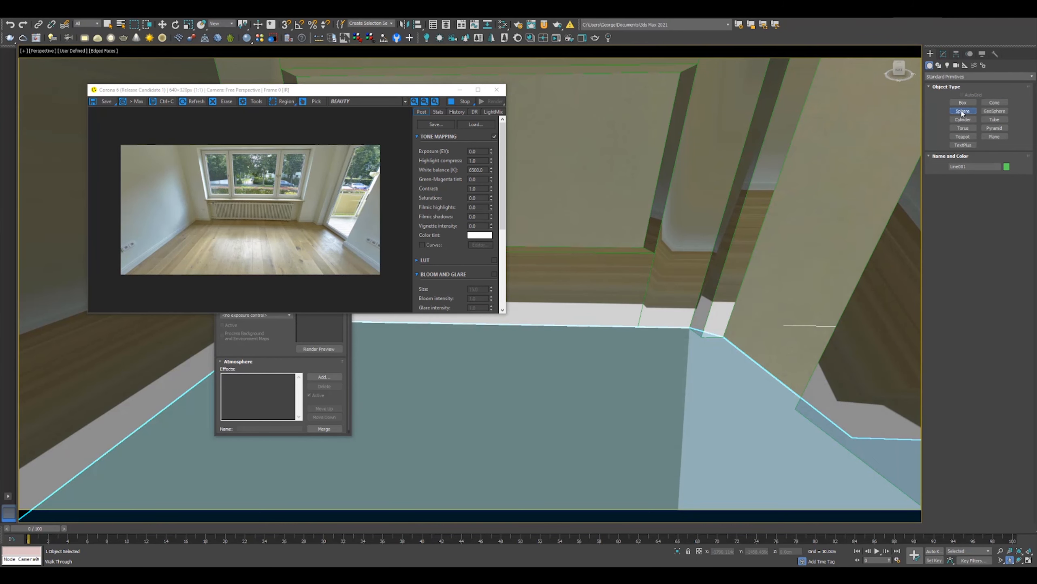
Step: Choose Sphere from Standard Primitives
{"action": "left_click", "coordinate": [963, 111]}
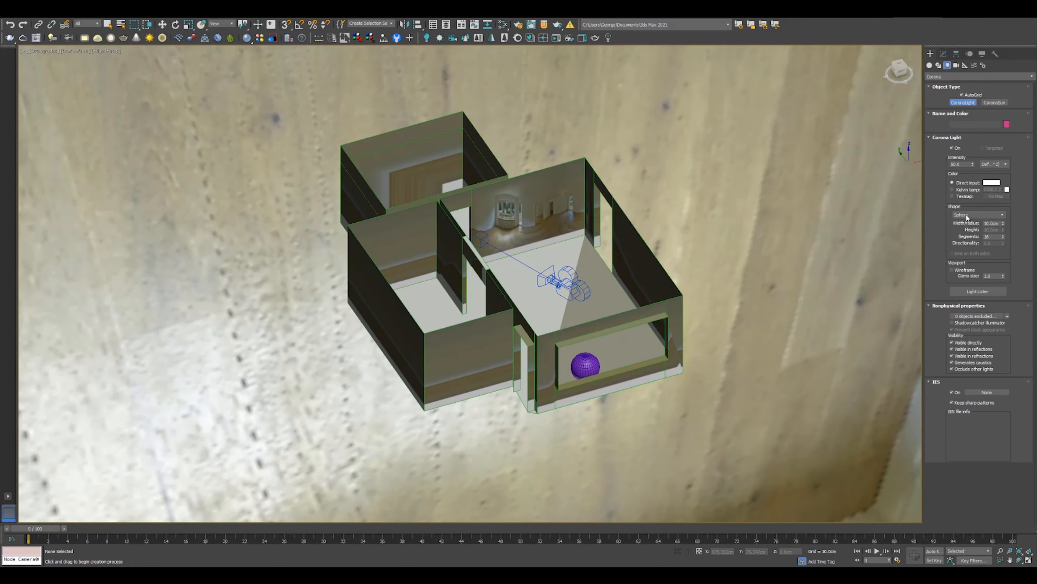
Step: Choose the shape for the new Corona light
{"action": "left_click", "coordinate": [979, 214]}
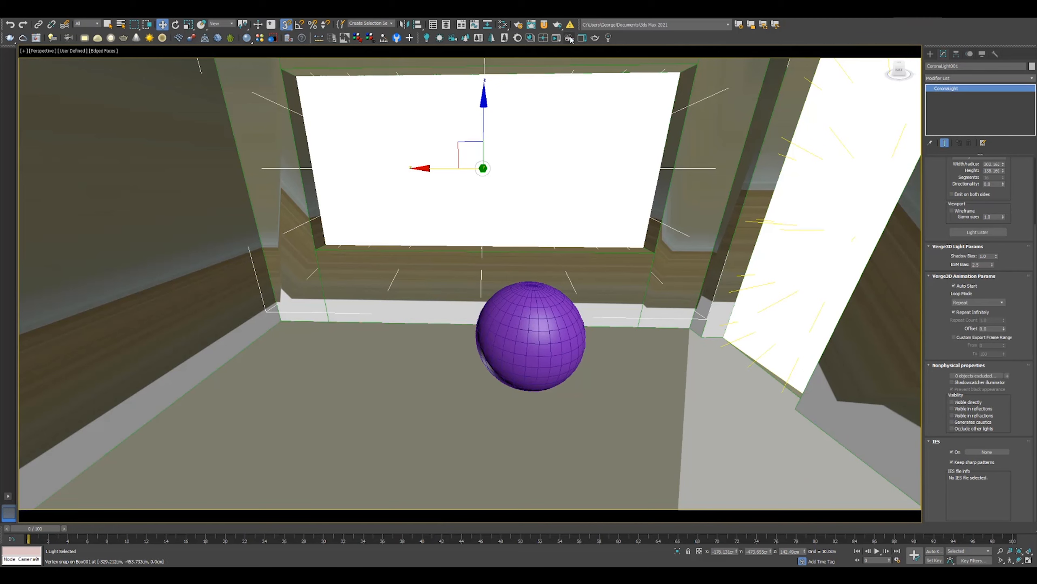
Step: Pick the Move tool to position the rectangular Corona light in the window
{"action": "left_click", "coordinate": [570, 37]}
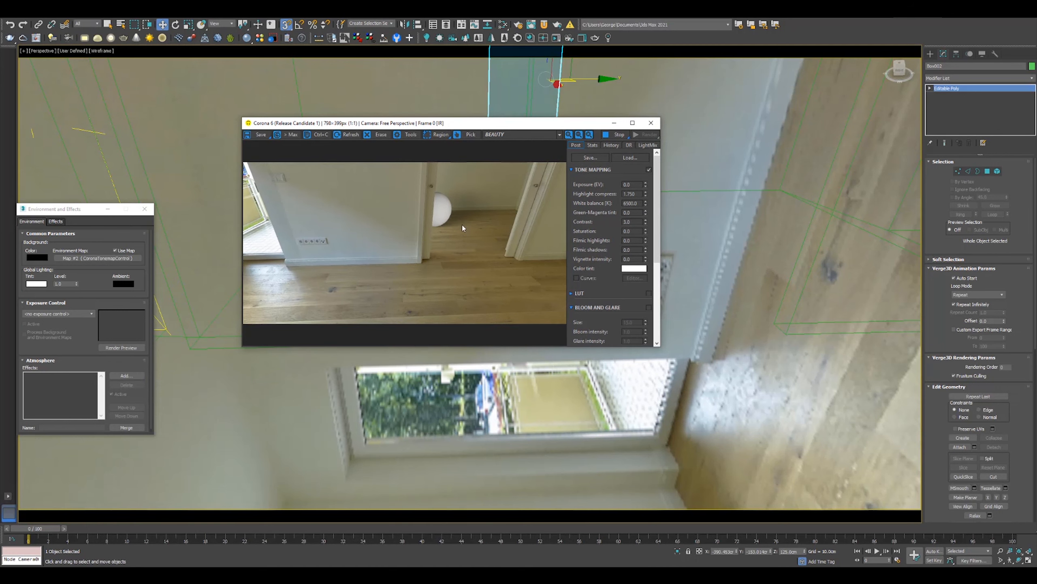
{"action": "mouse_move", "coordinate": [741, 370]}
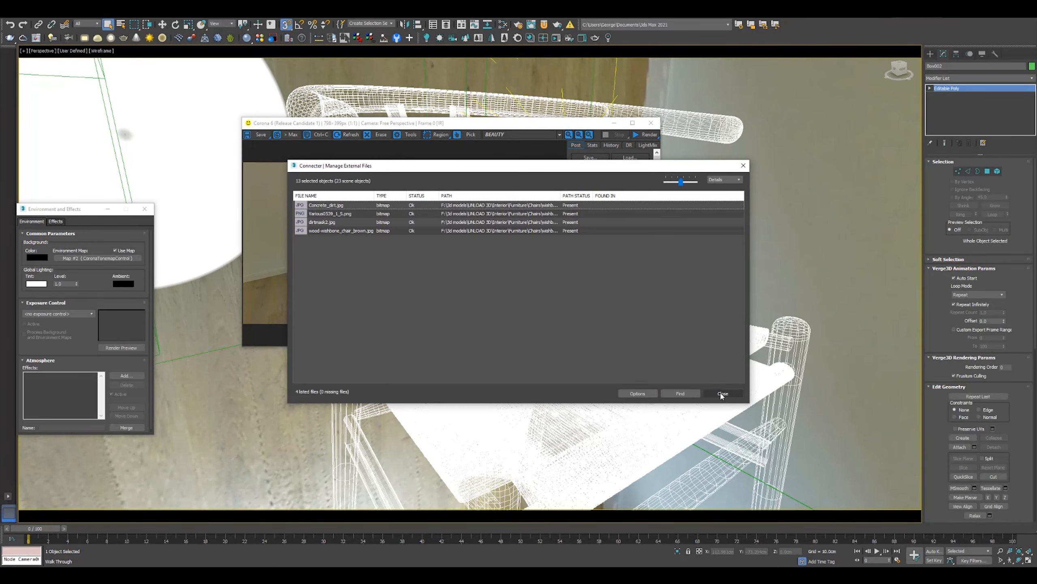
Step: Close the Manage External Files list of chair texture files
{"action": "left_click", "coordinate": [723, 393]}
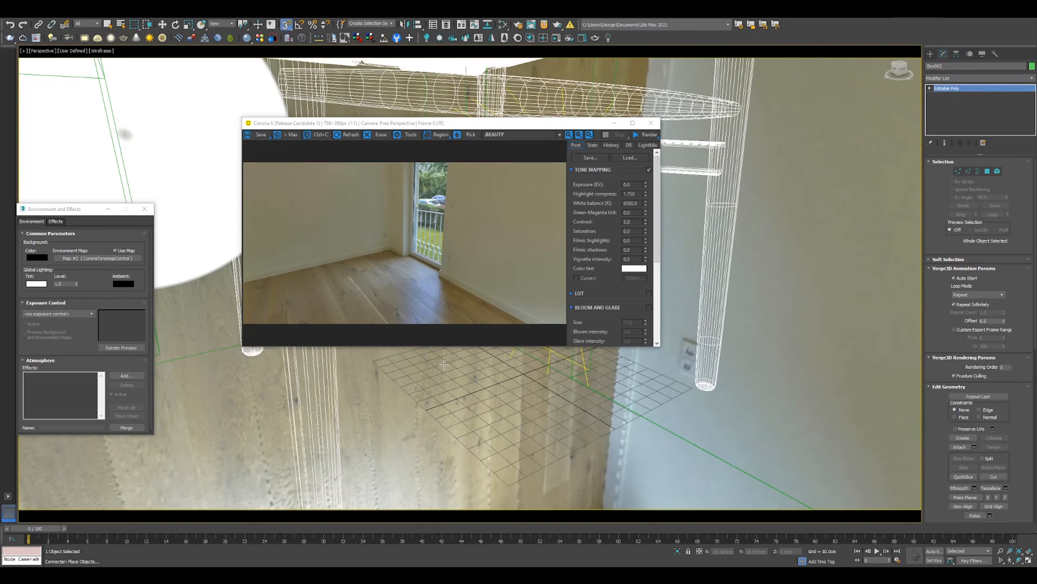